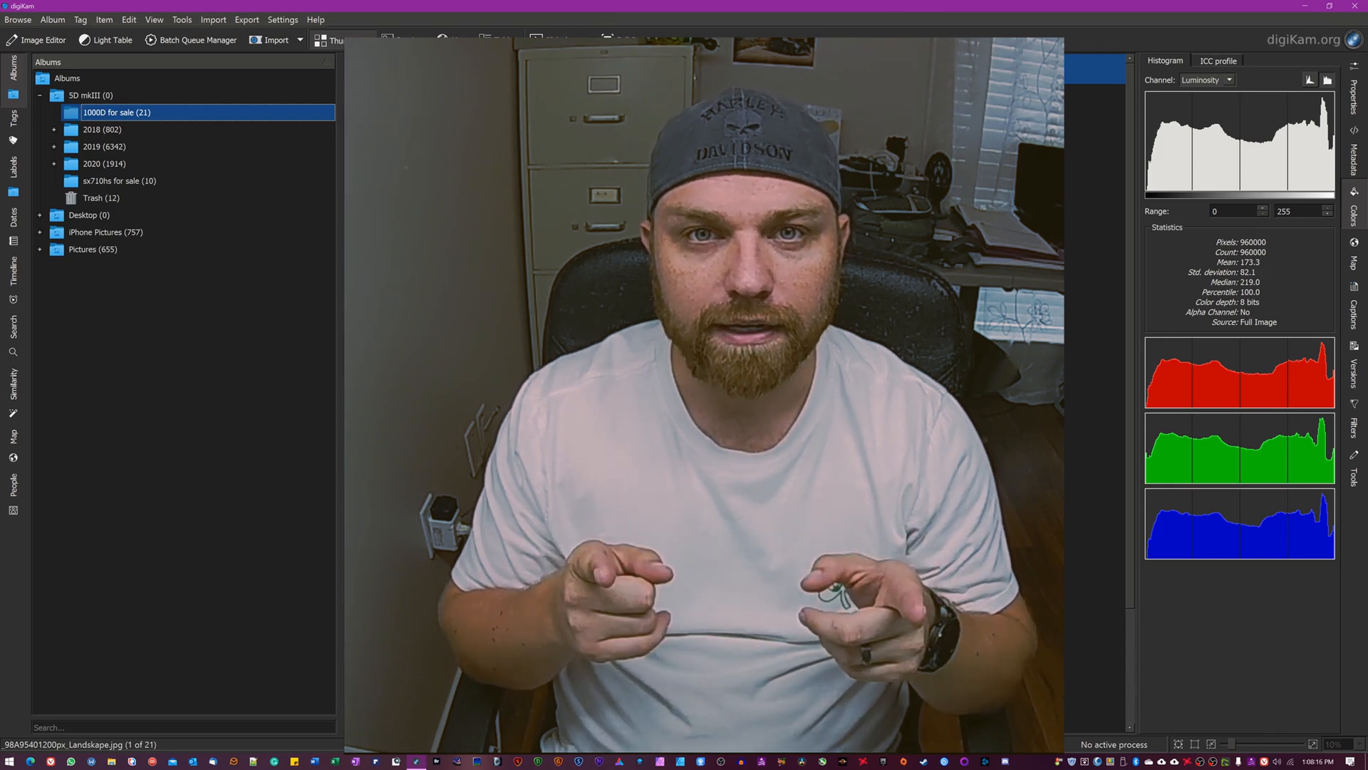
# - Open the 1000D for sale album and view the first photo's Rights and Location metadata
pyautogui.click(344, 39)
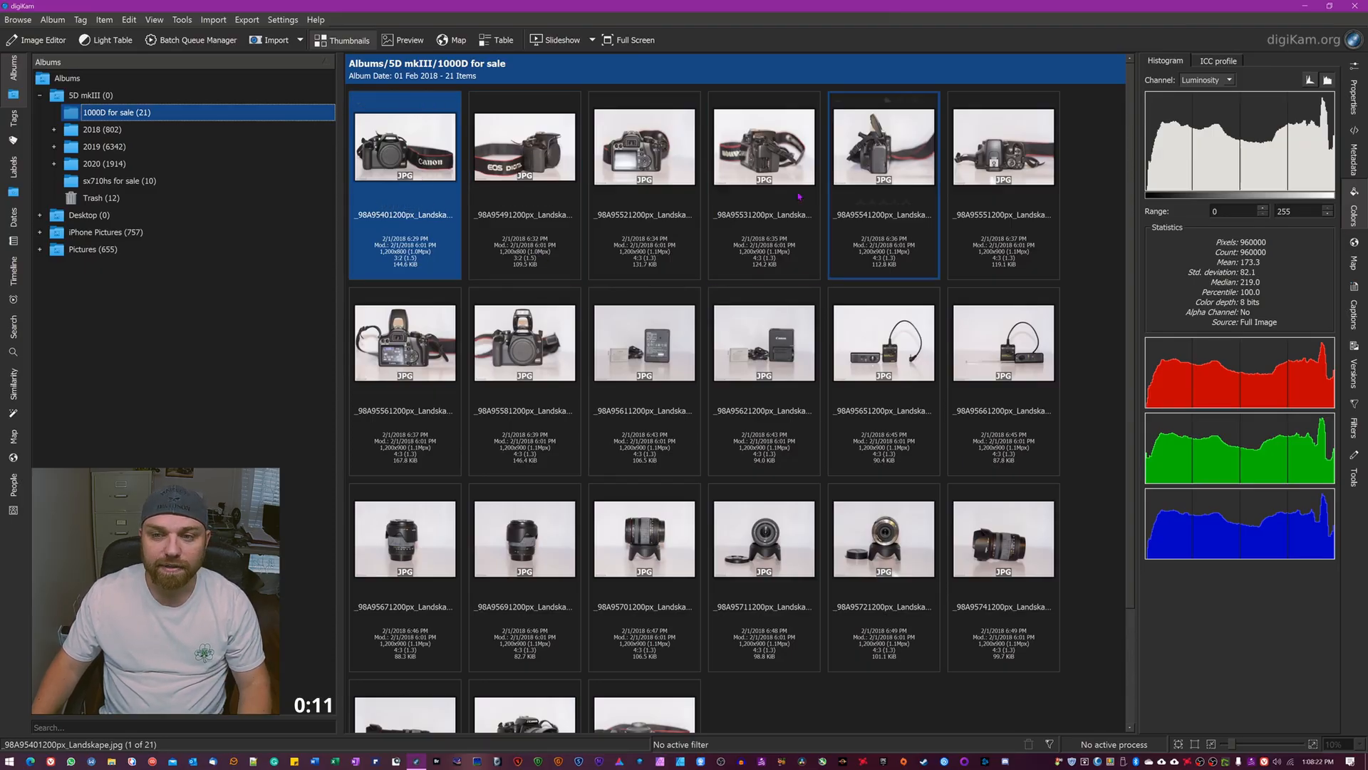
pyautogui.click(644, 145)
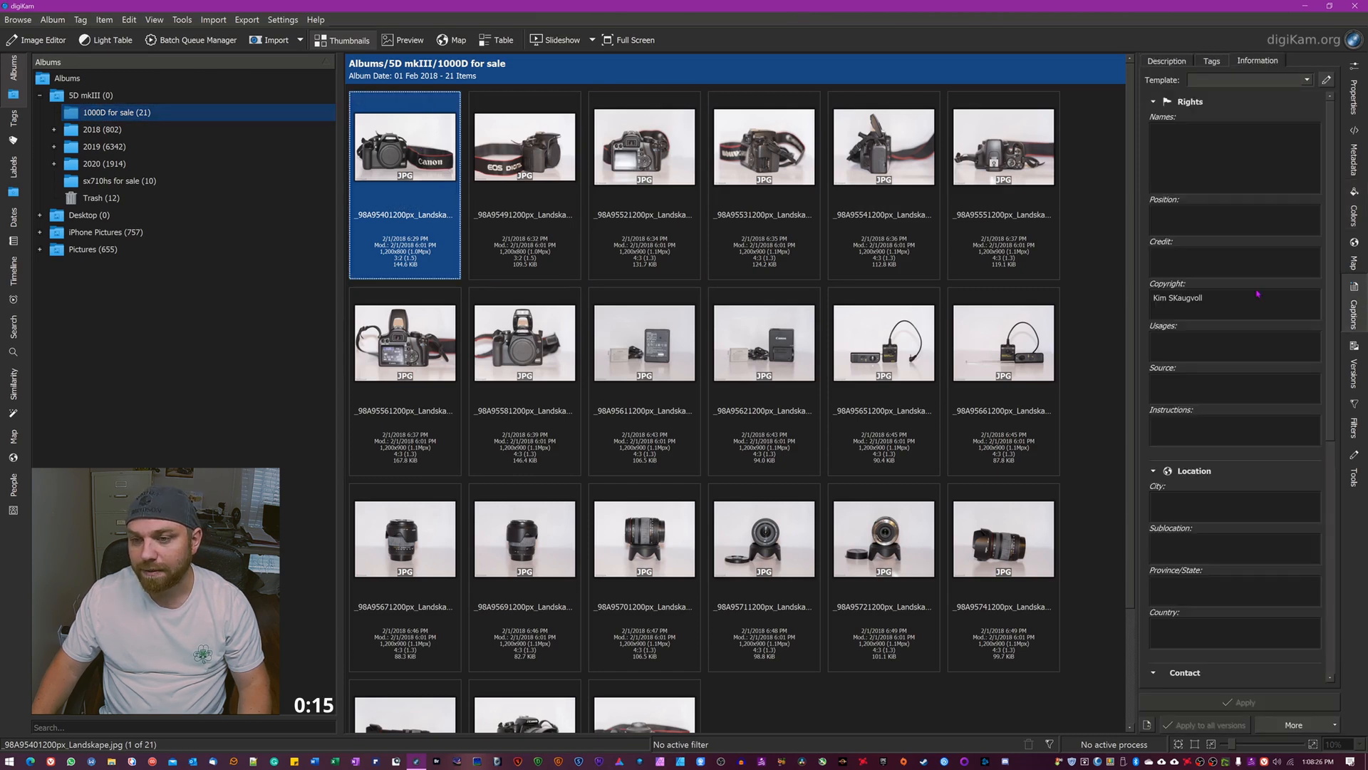
pyautogui.scroll(-3)
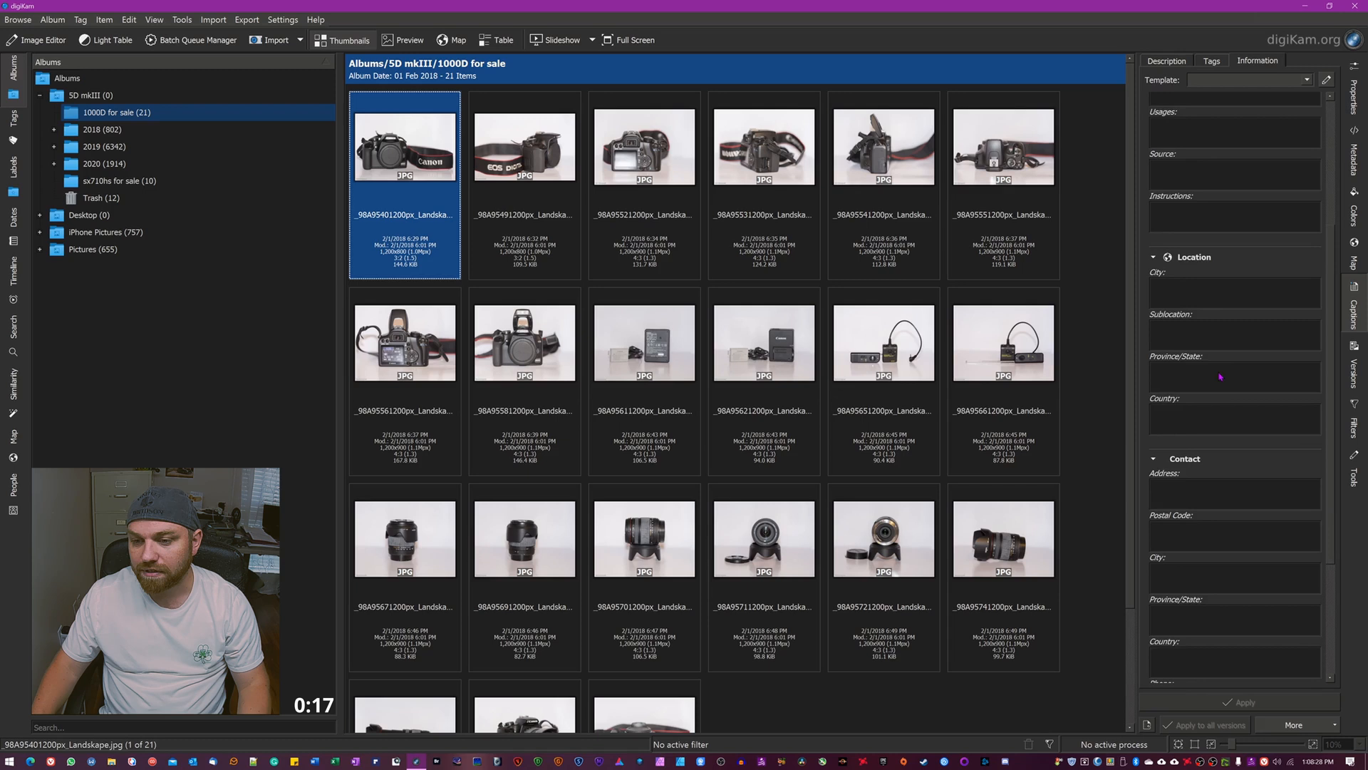
pyautogui.scroll(-3)
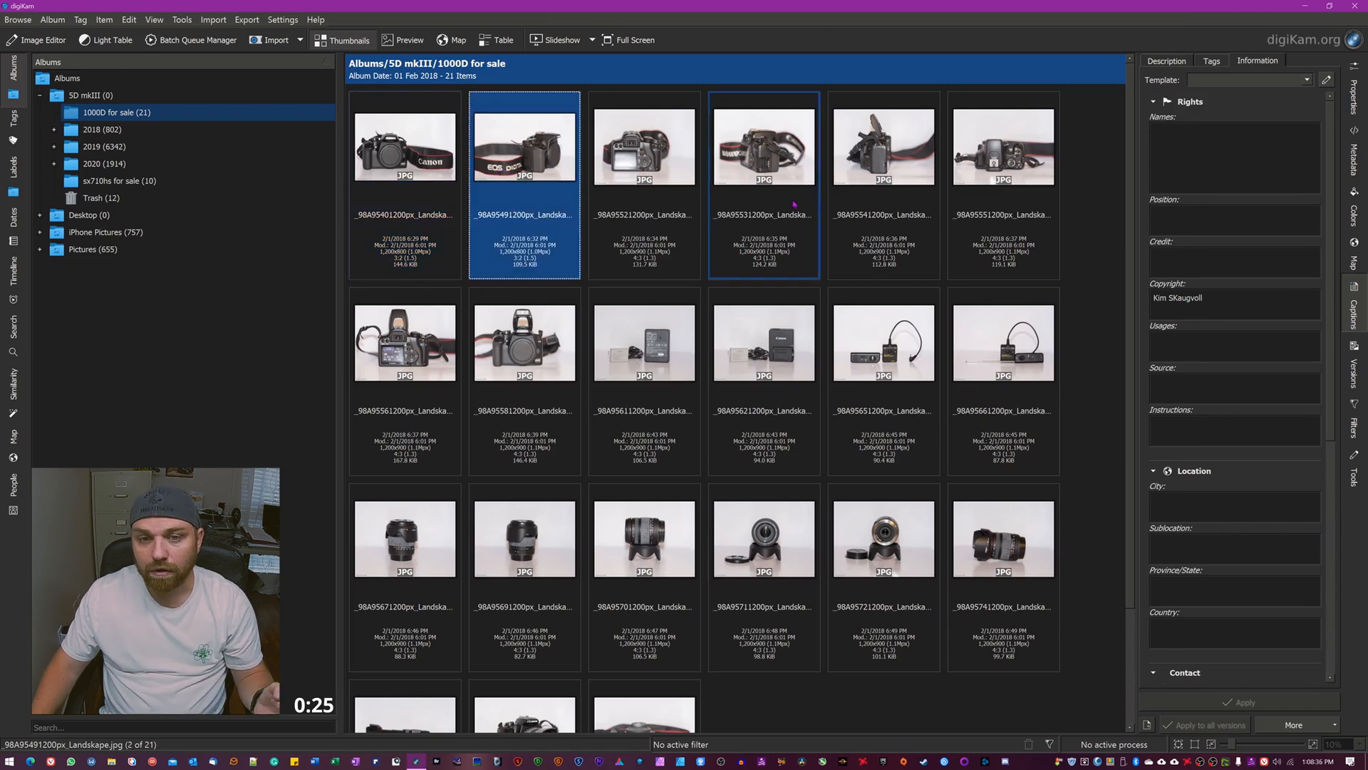
pyautogui.click(404, 145)
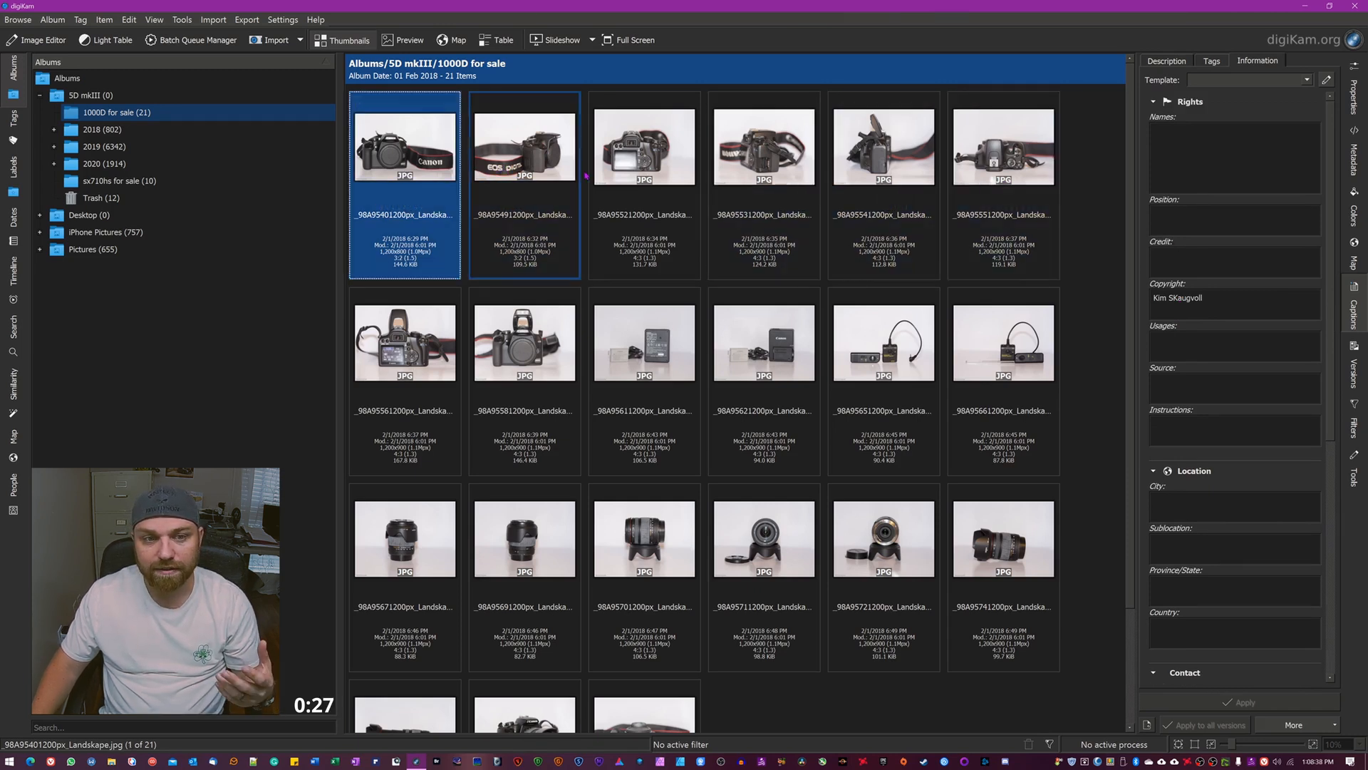
pyautogui.scroll(-3)
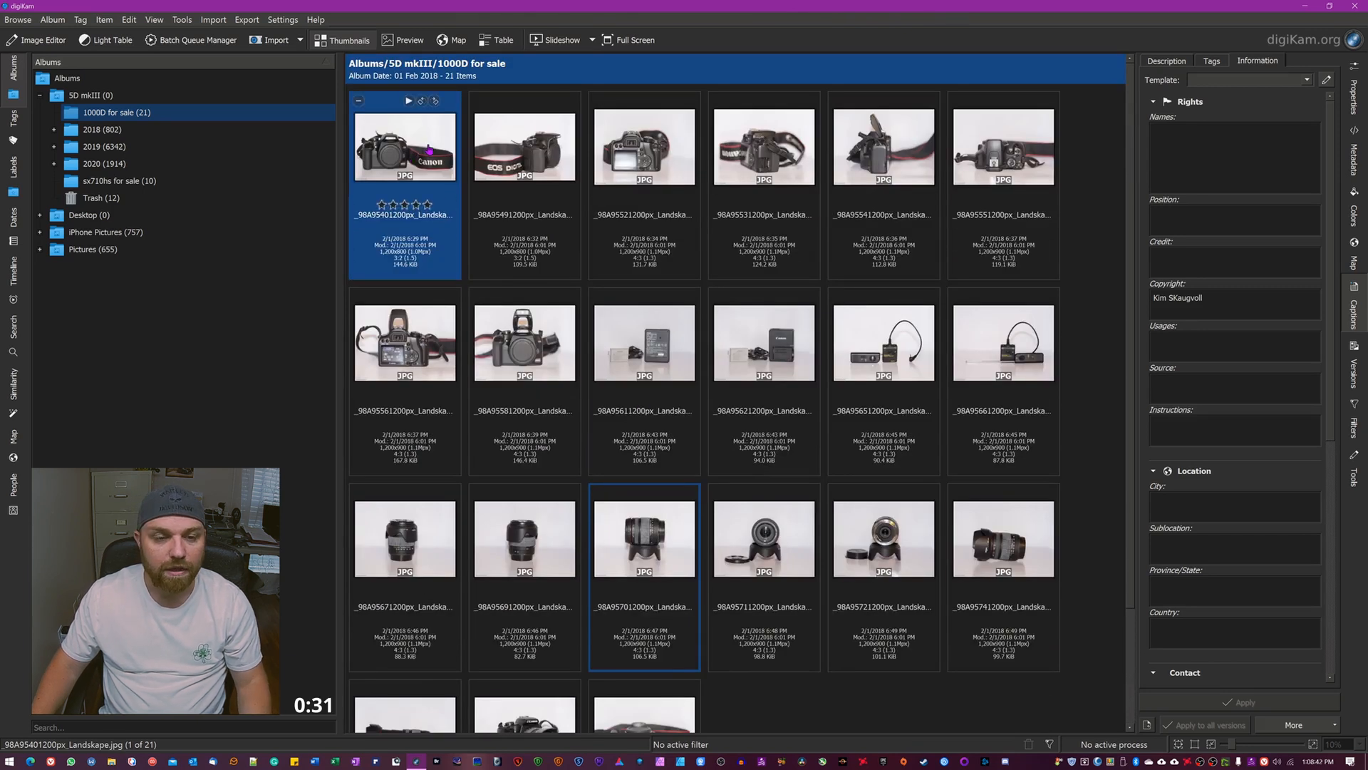
# - Open digiKam's Templates settings and dismiss the missing-title error from an empty Add
pyautogui.click(283, 19)
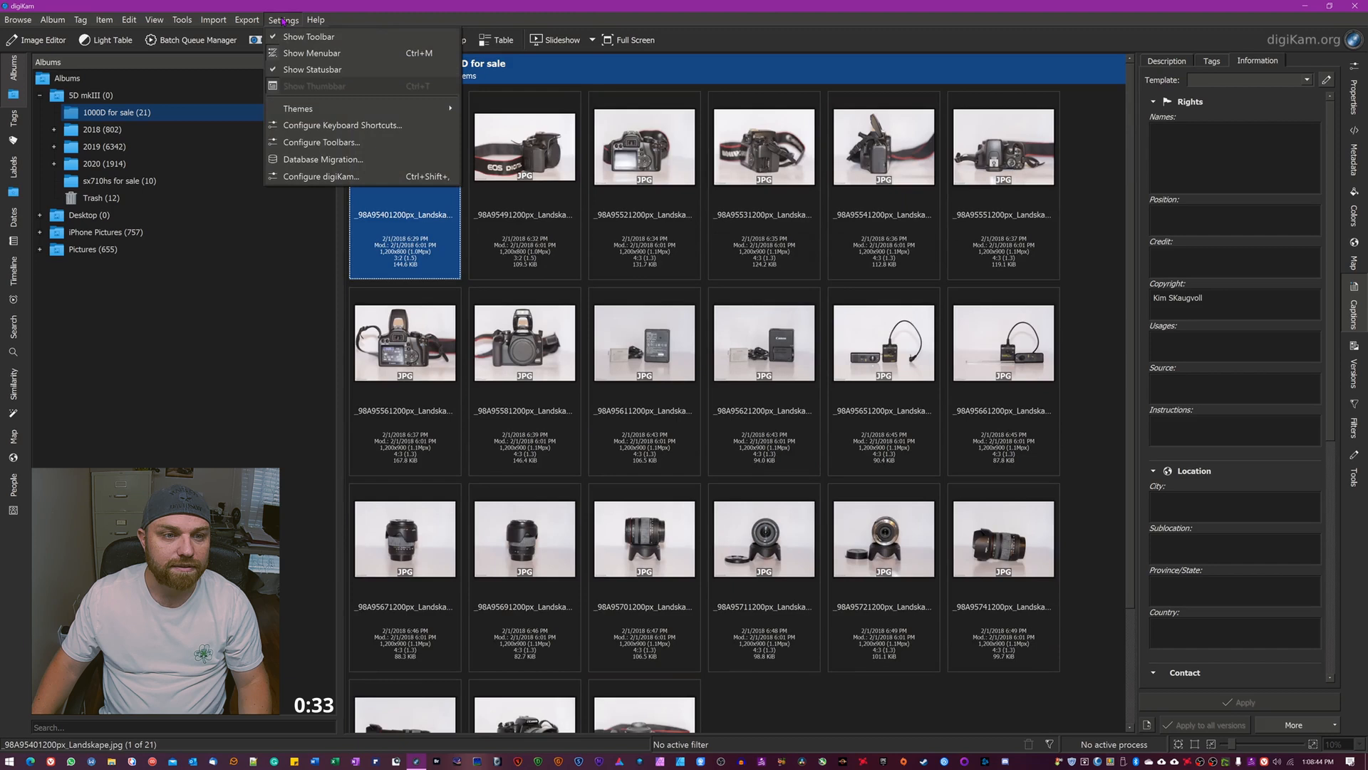
pyautogui.click(321, 176)
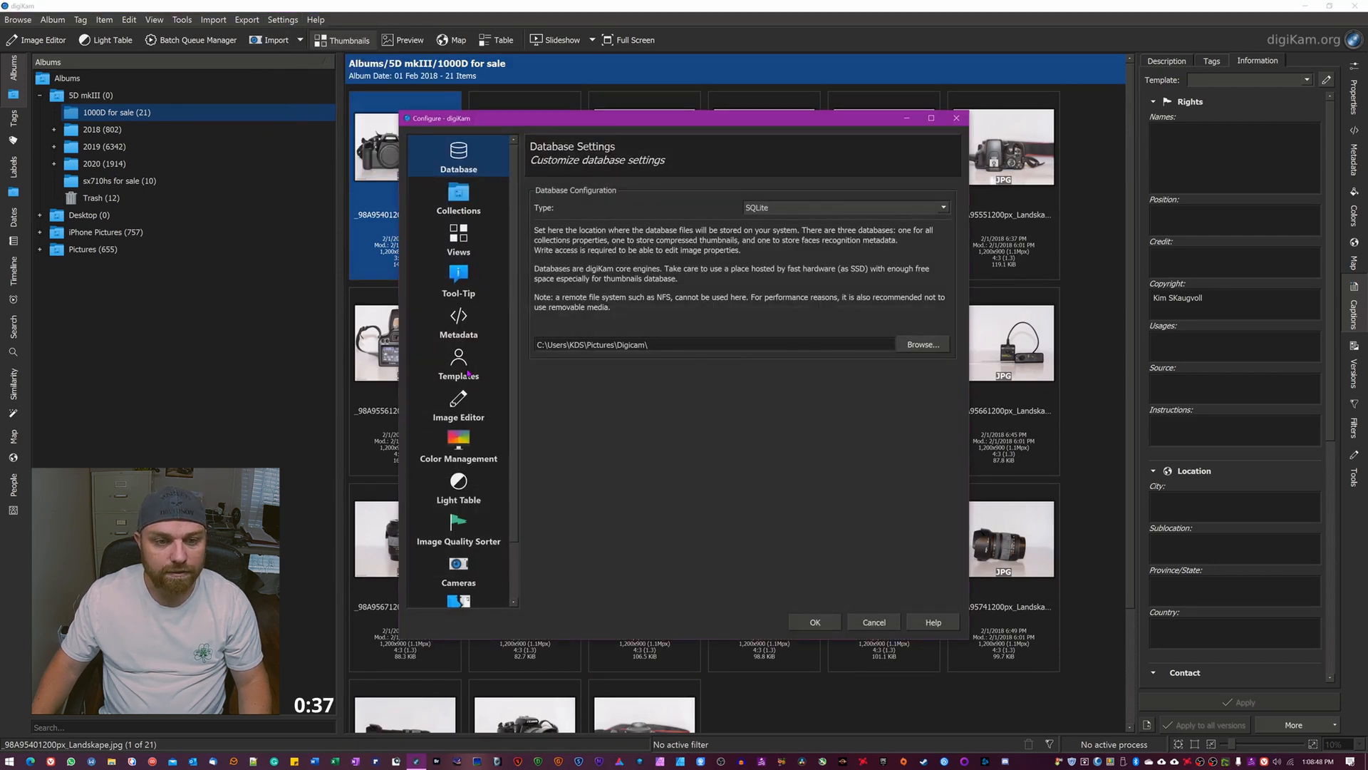
pyautogui.click(458, 362)
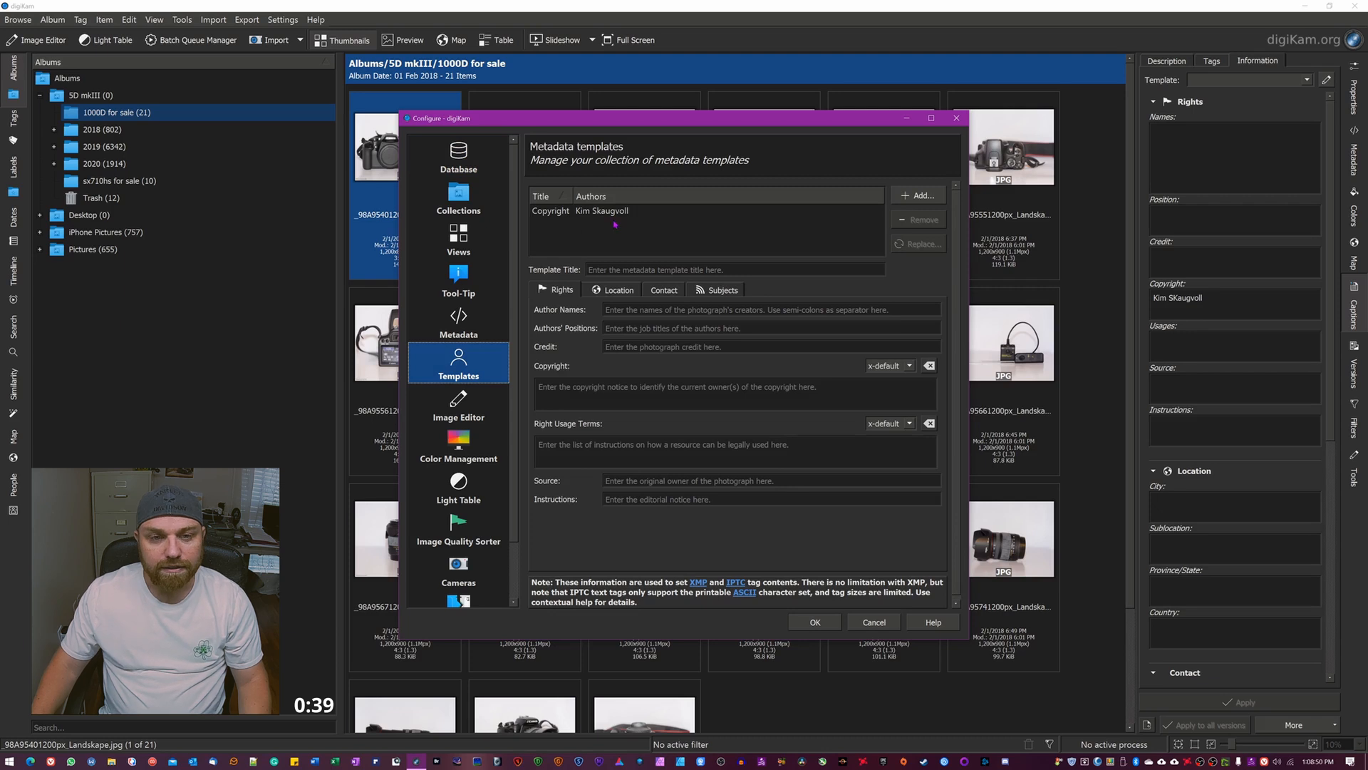
pyautogui.moveTo(874, 212)
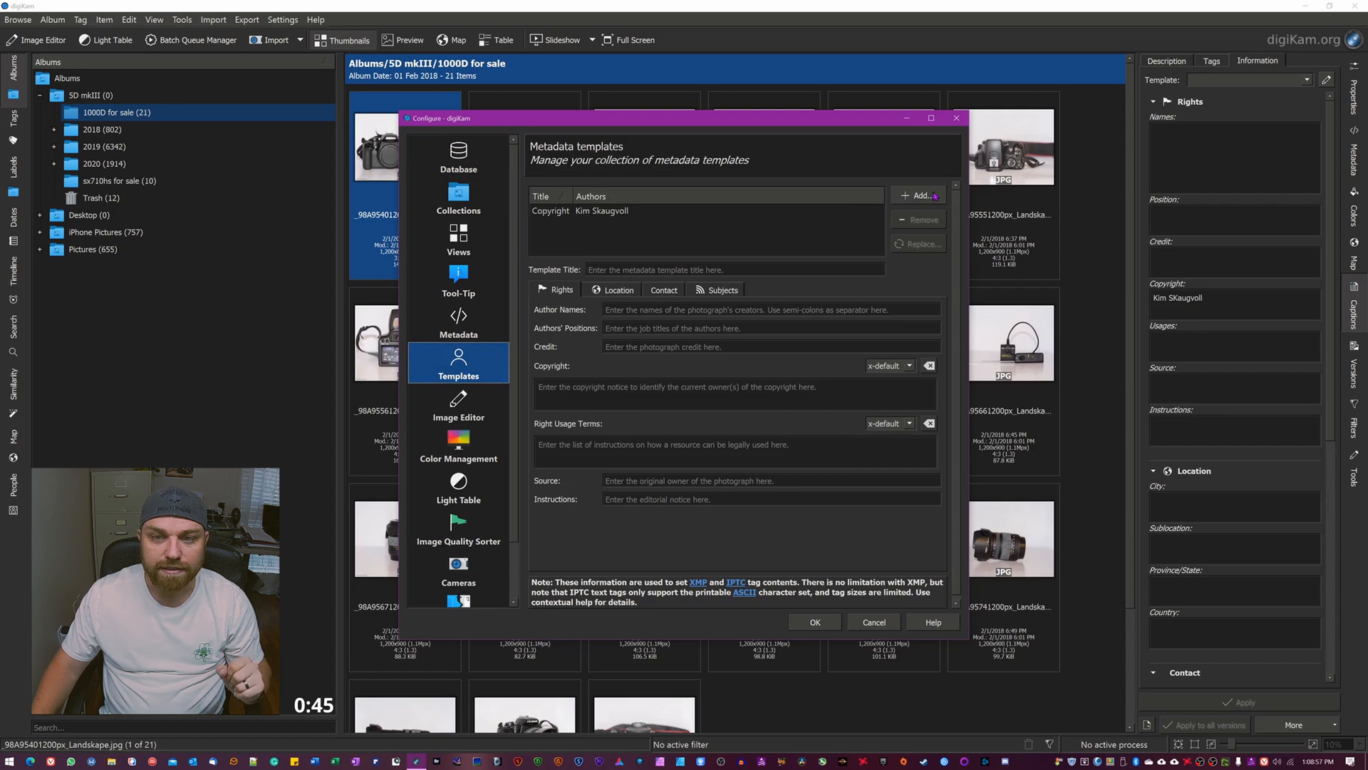
pyautogui.click(919, 195)
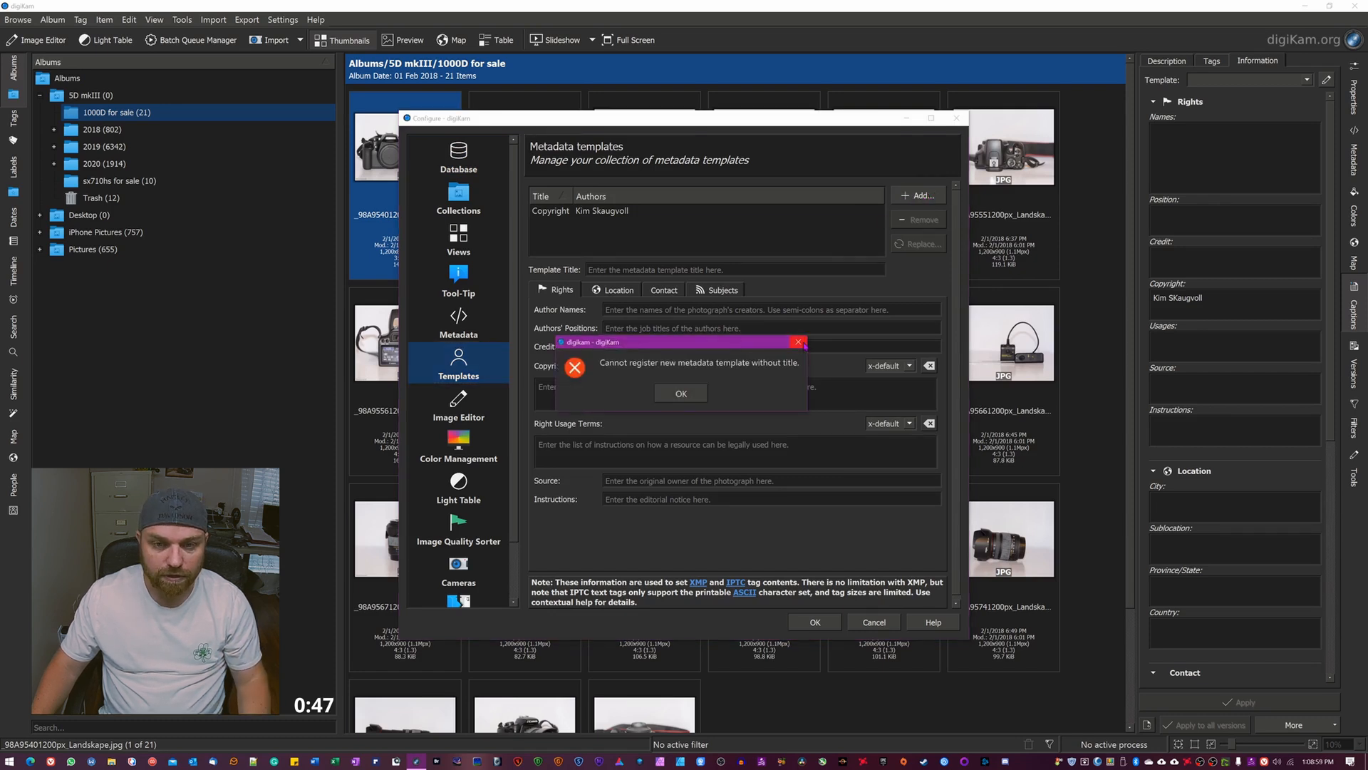
pyautogui.click(680, 393)
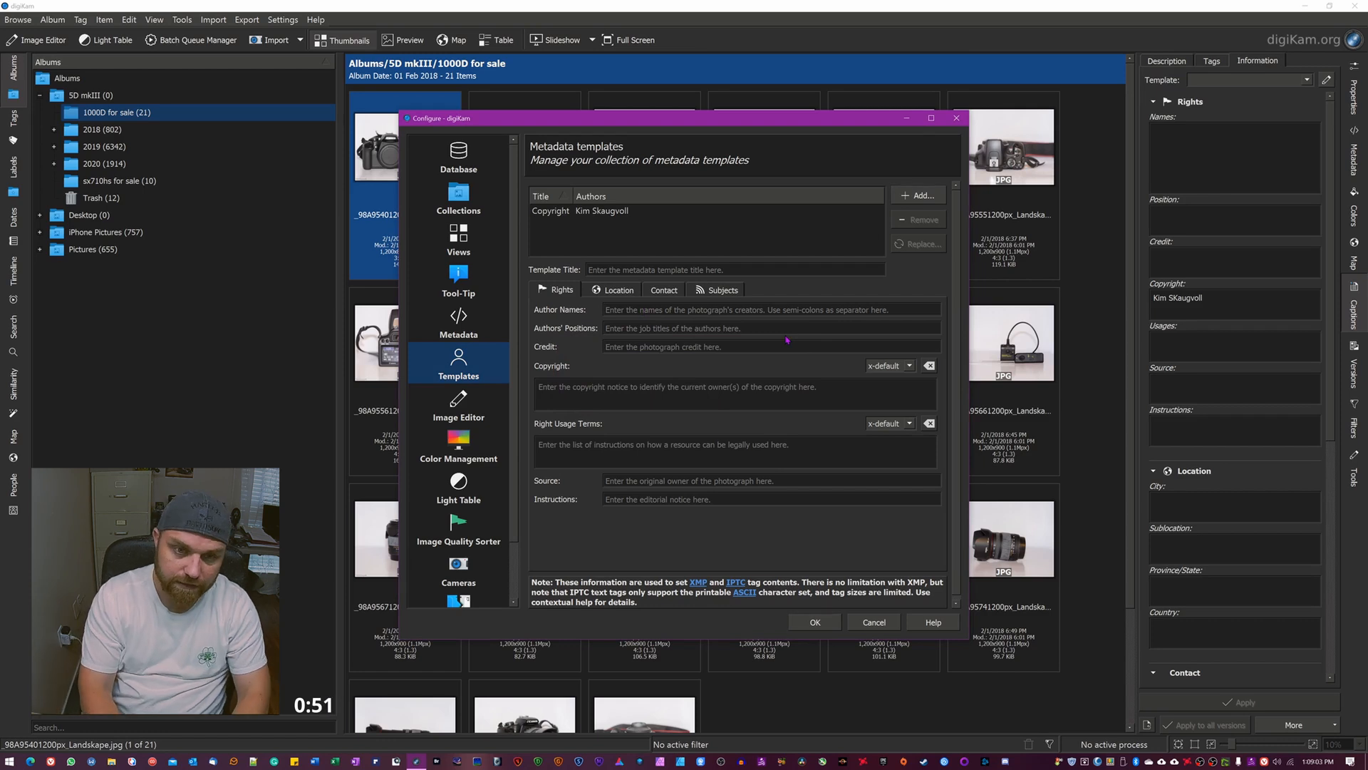
# - Enter author Kim, position Owner SPVP, a no-usage-without-written-agreement notice and test usage terms
pyautogui.write('Kim')
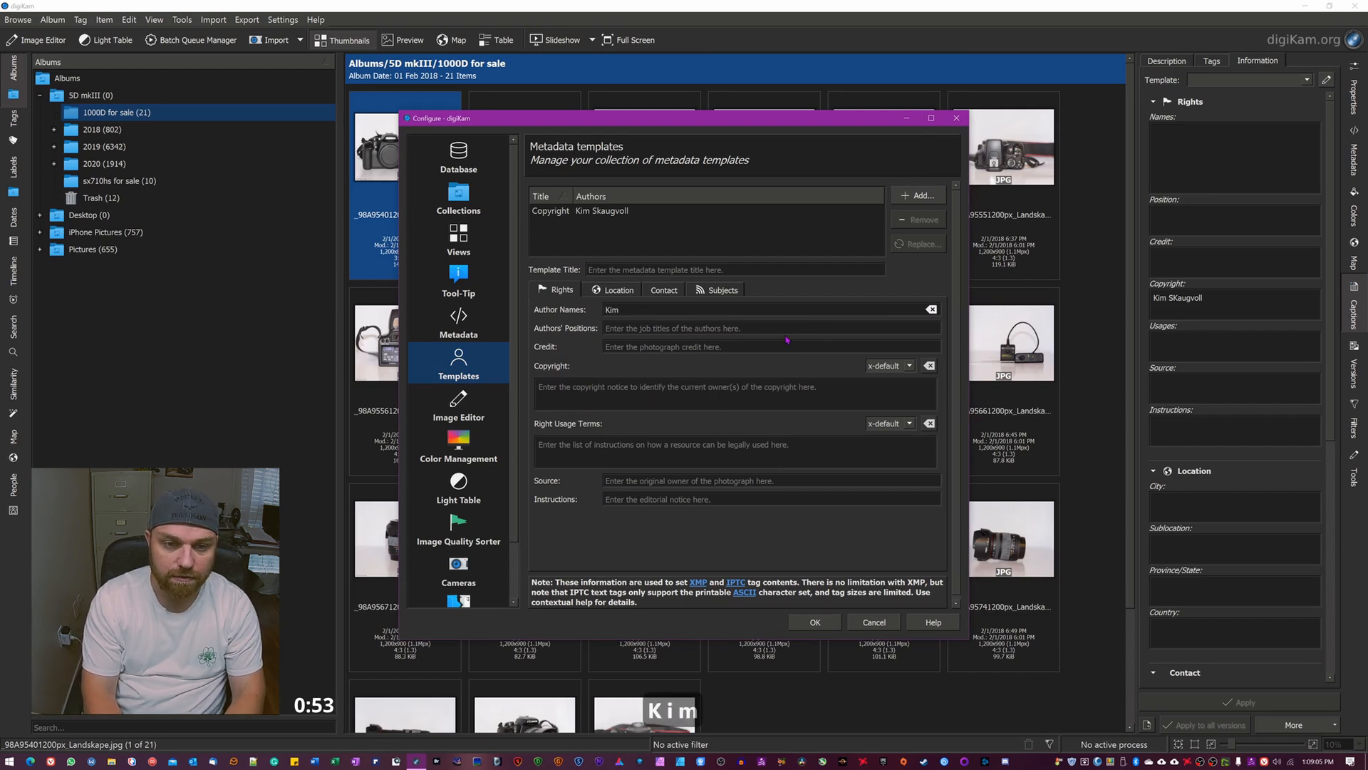
pyautogui.write('Owner SPVP')
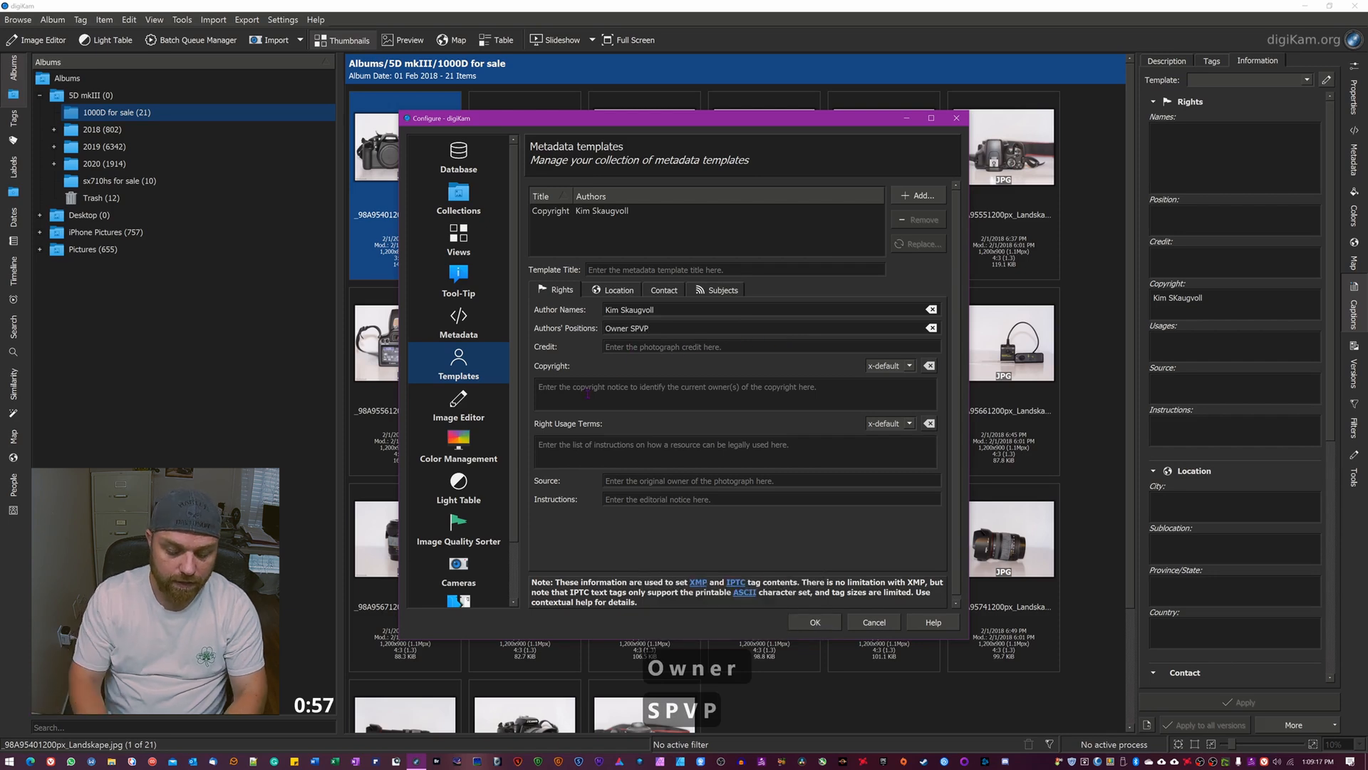
pyautogui.write('Copyright No')
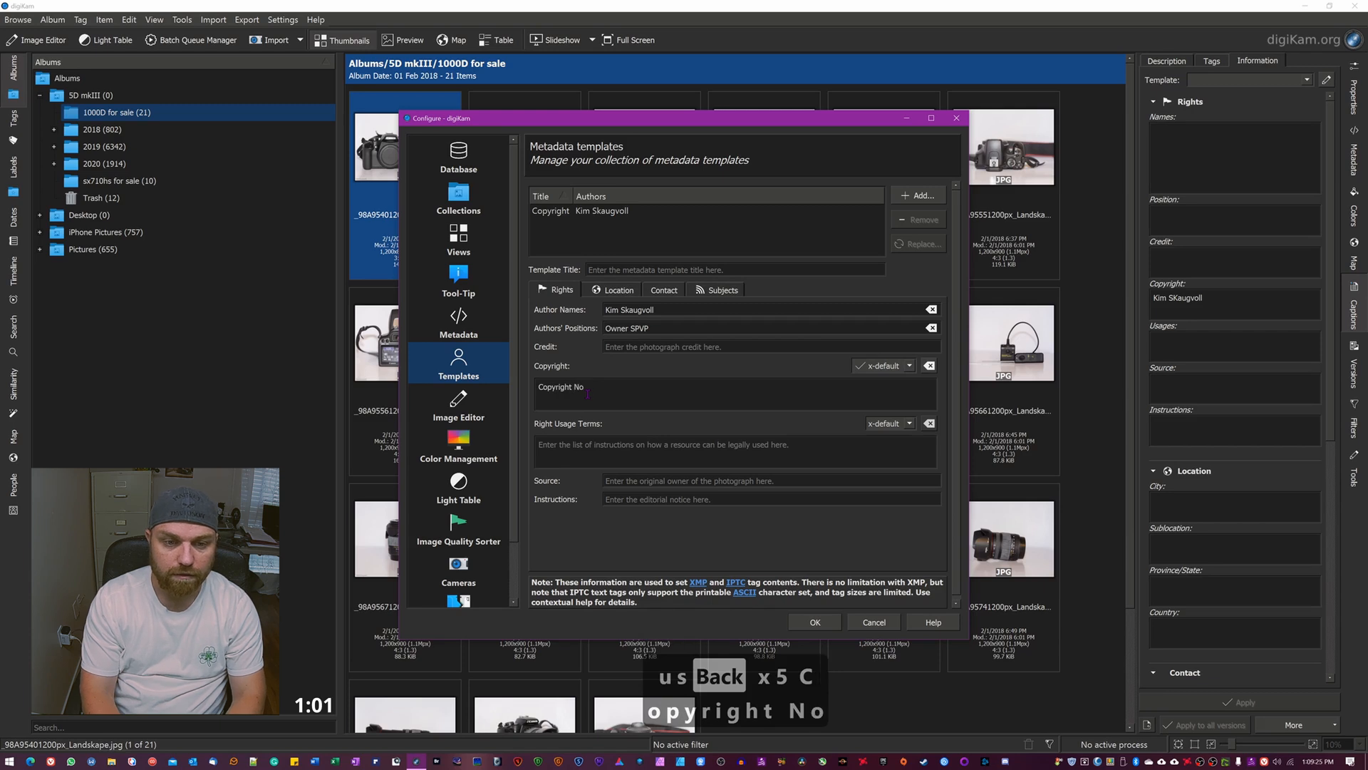
pyautogui.write('usaged')
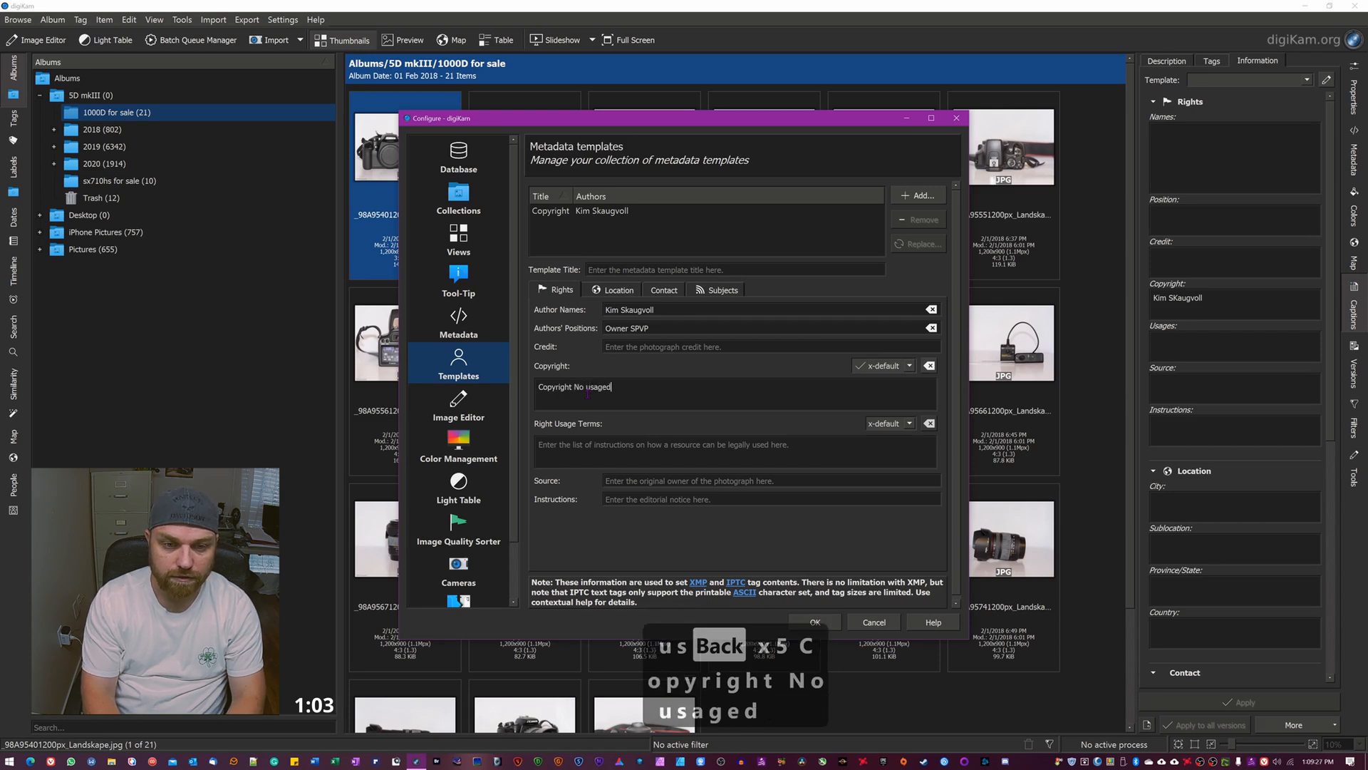
pyautogui.write('without prior wrt')
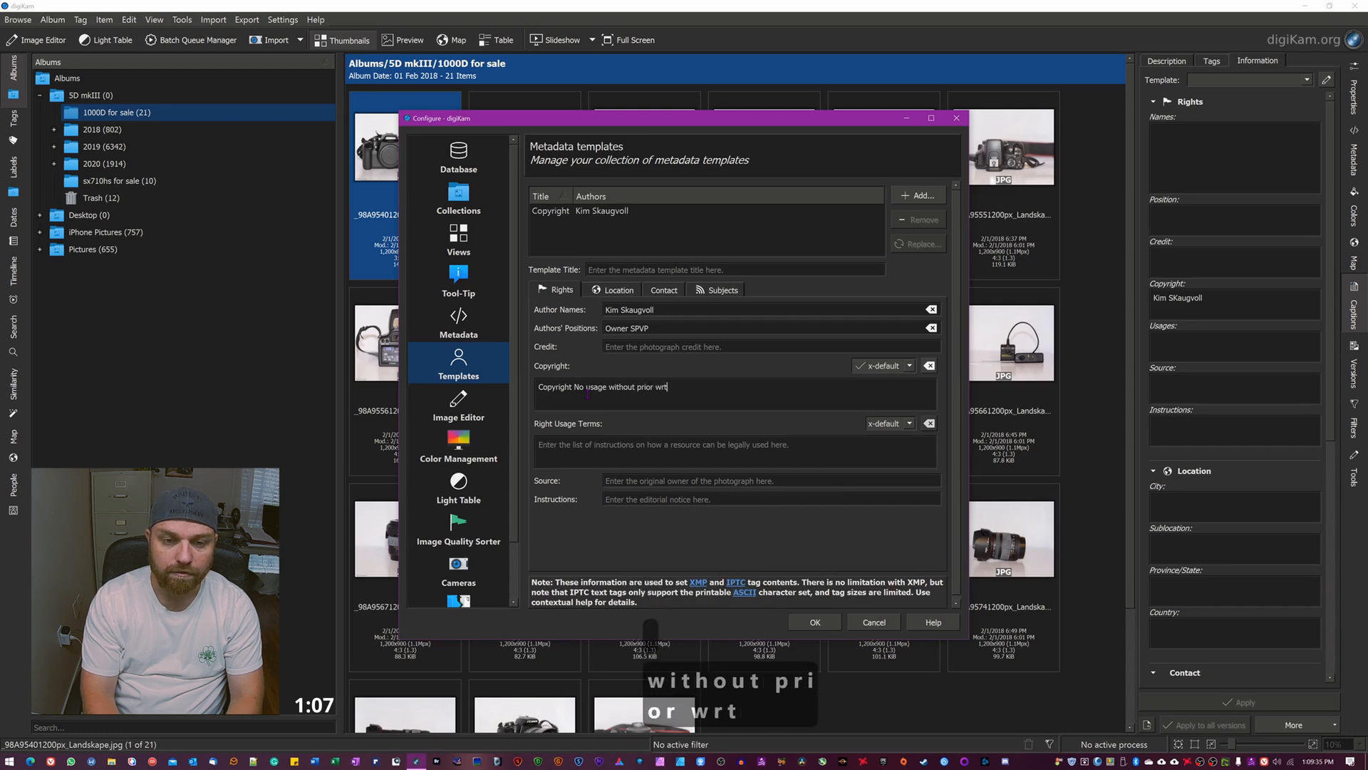
pyautogui.write('written')
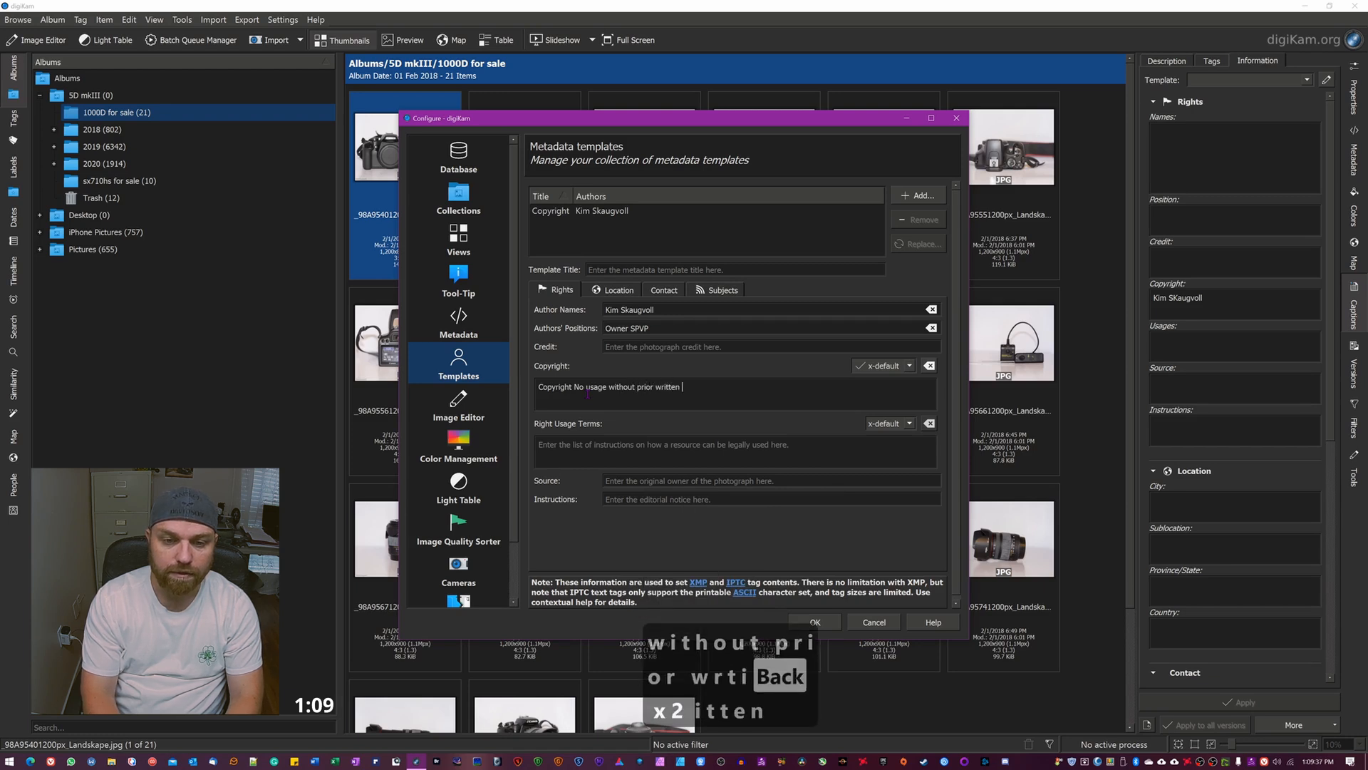
pyautogui.write('agreement with')
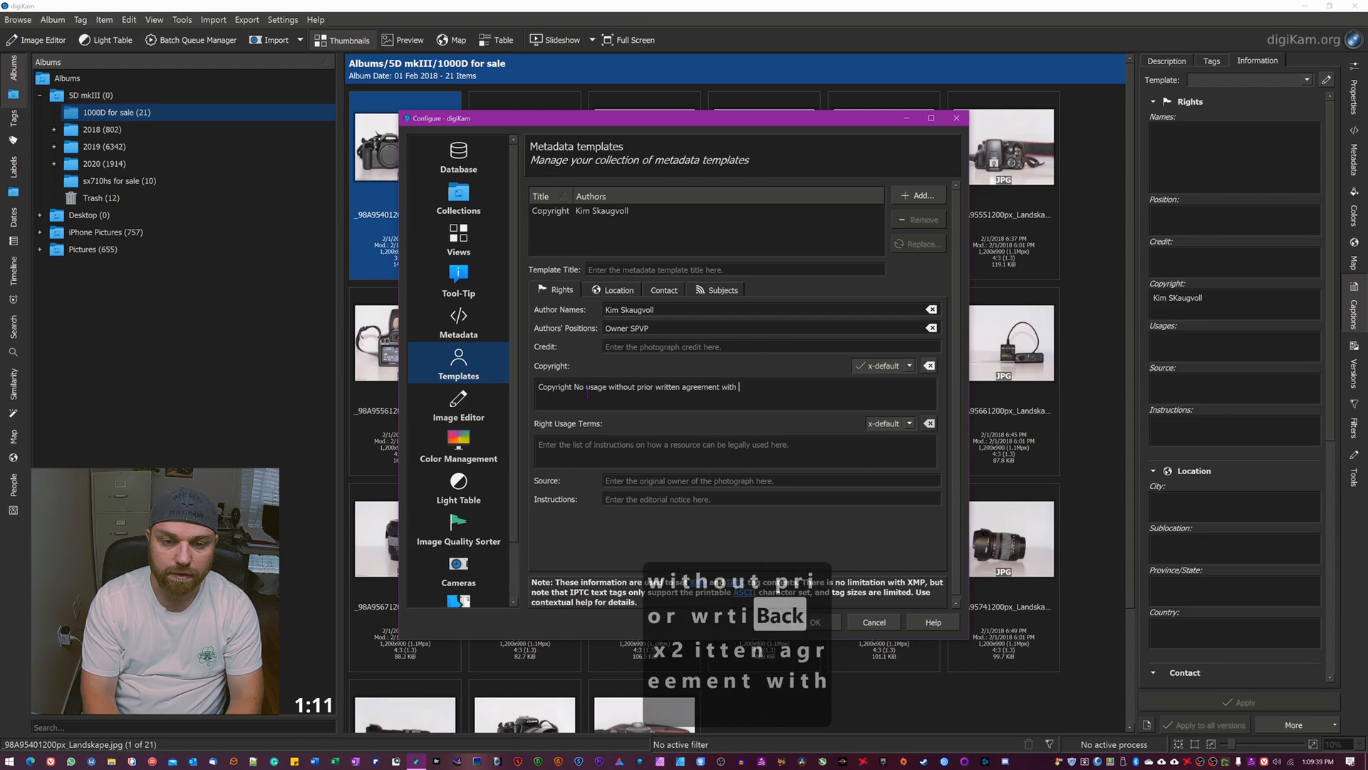
pyautogui.write('the Aut')
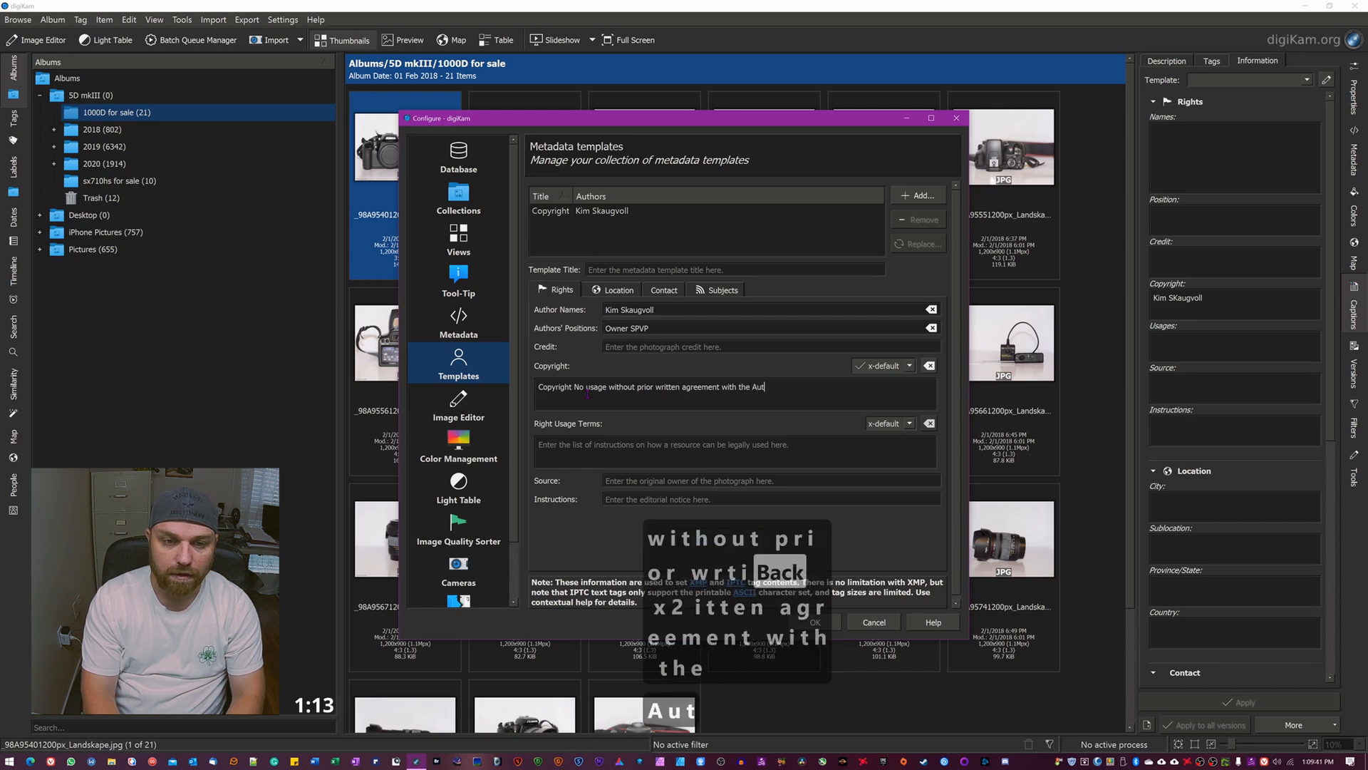
pyautogui.write('hor')
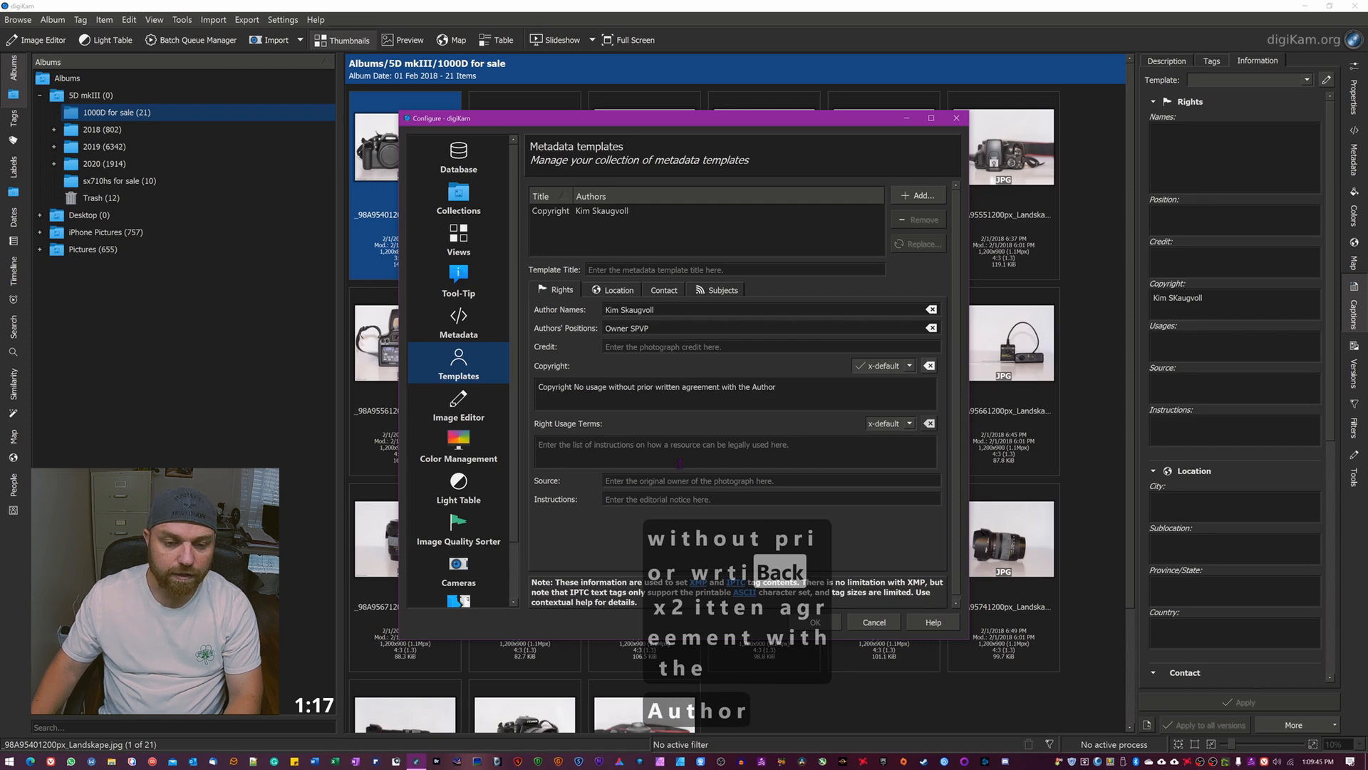
pyautogui.write('testtestetrest')
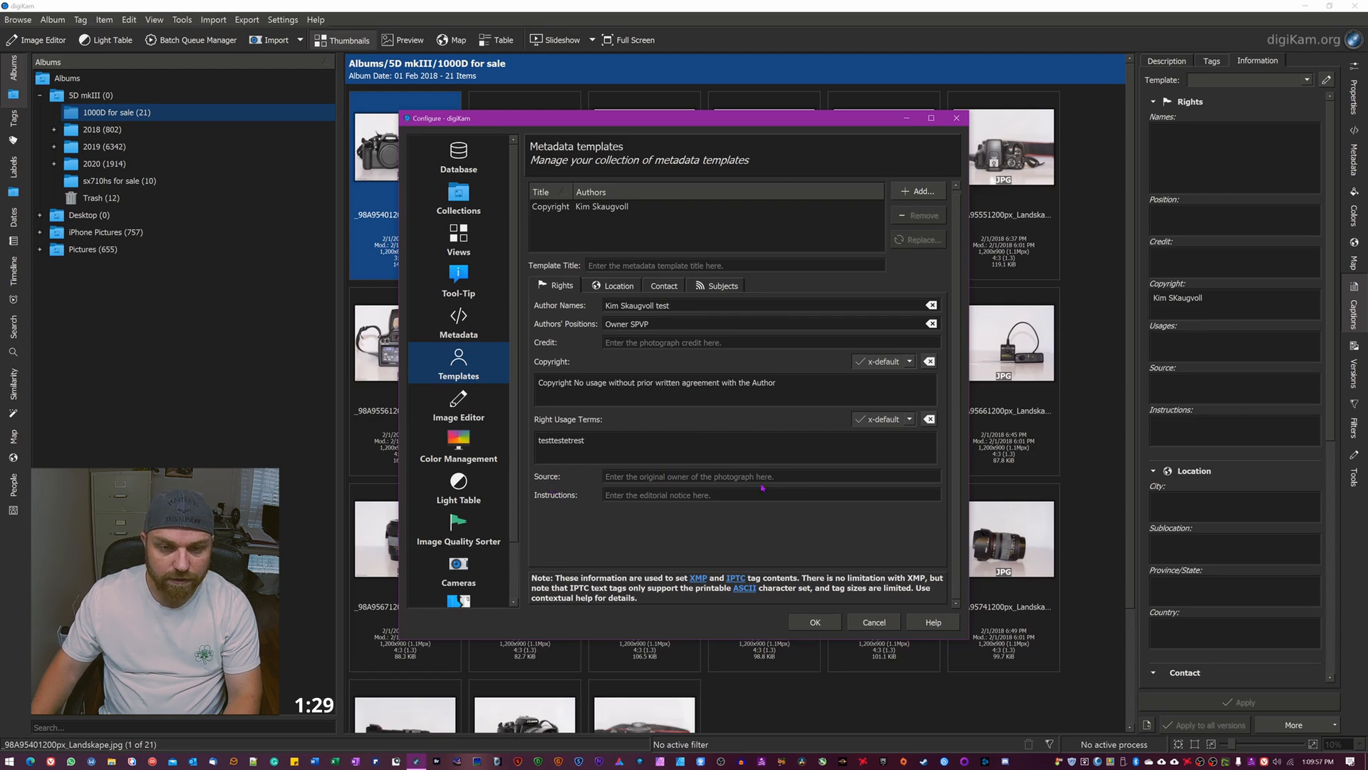
pyautogui.click(618, 285)
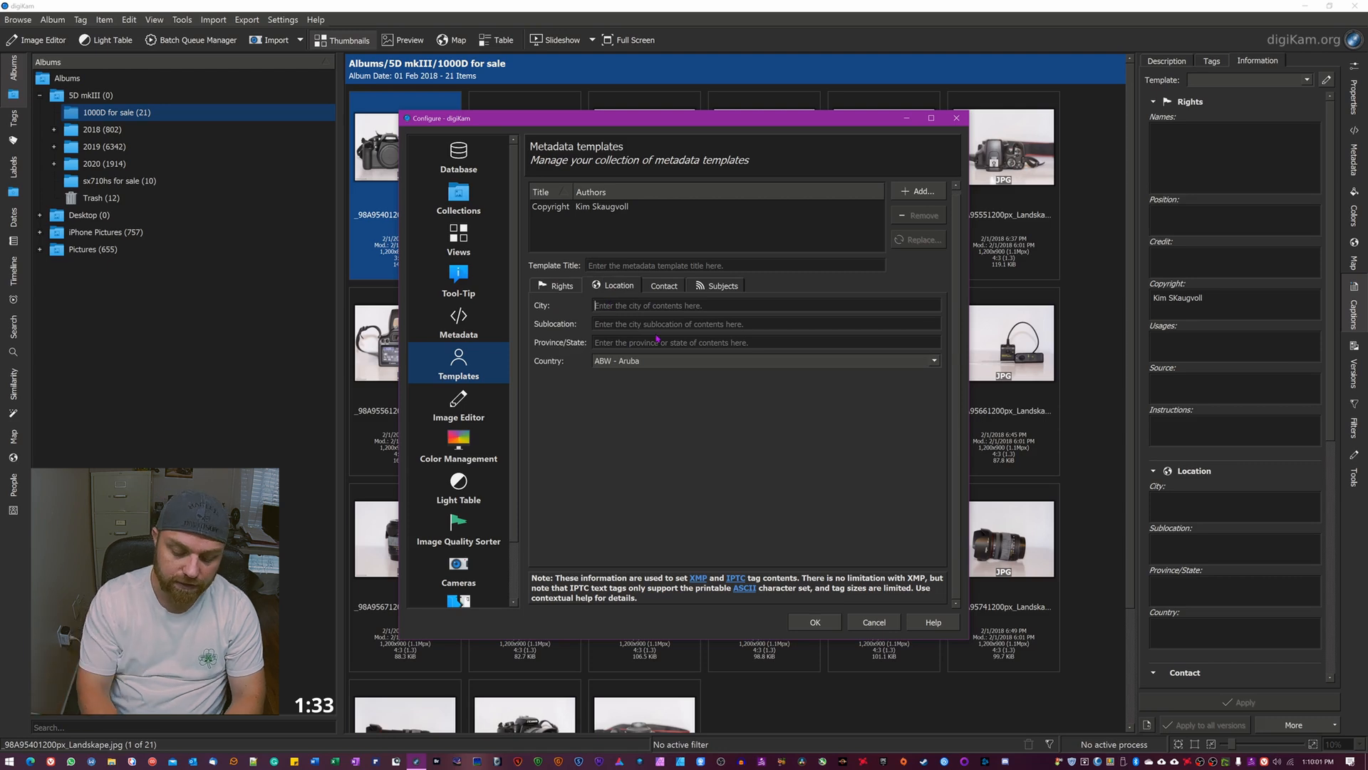
# - Enter Louisiana as the province/state, review contact fields, and return to Rights
pyautogui.write('Lo')
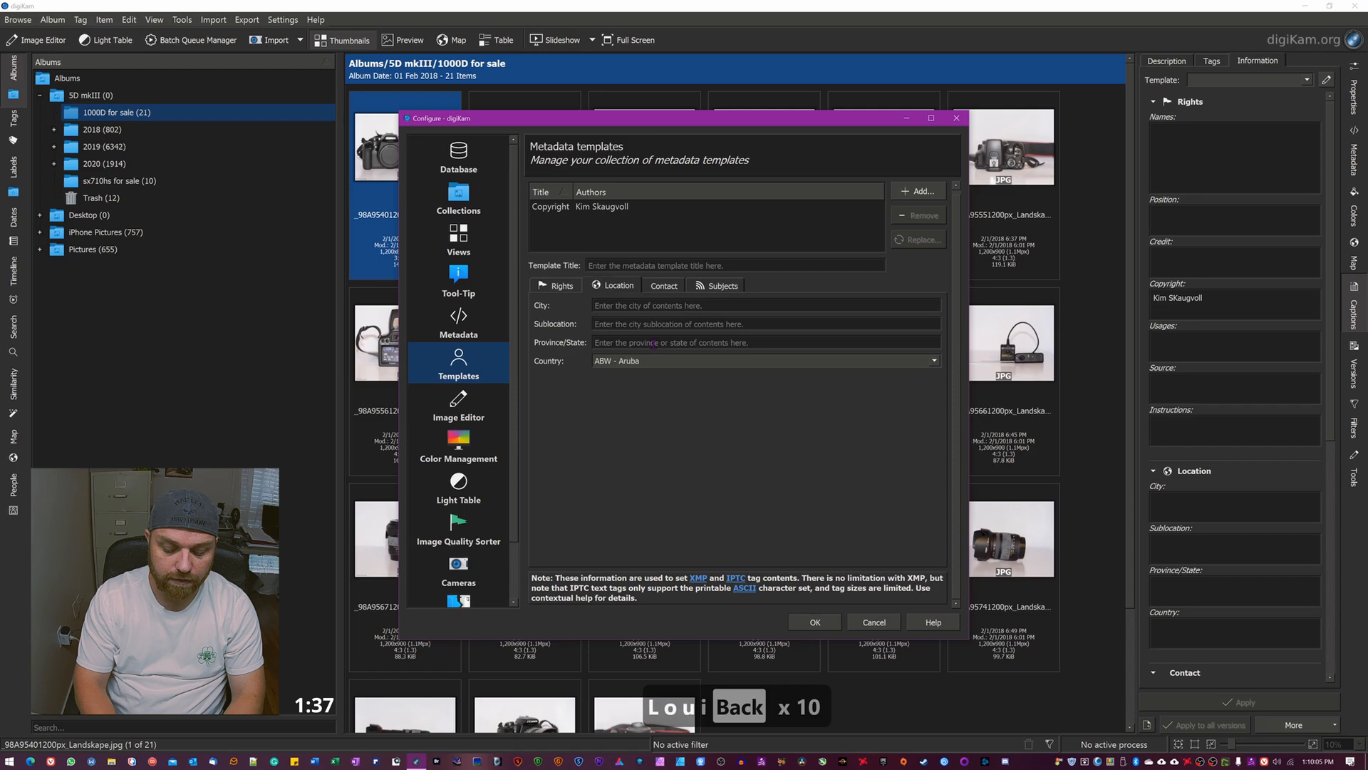
pyautogui.write('LKouisiana')
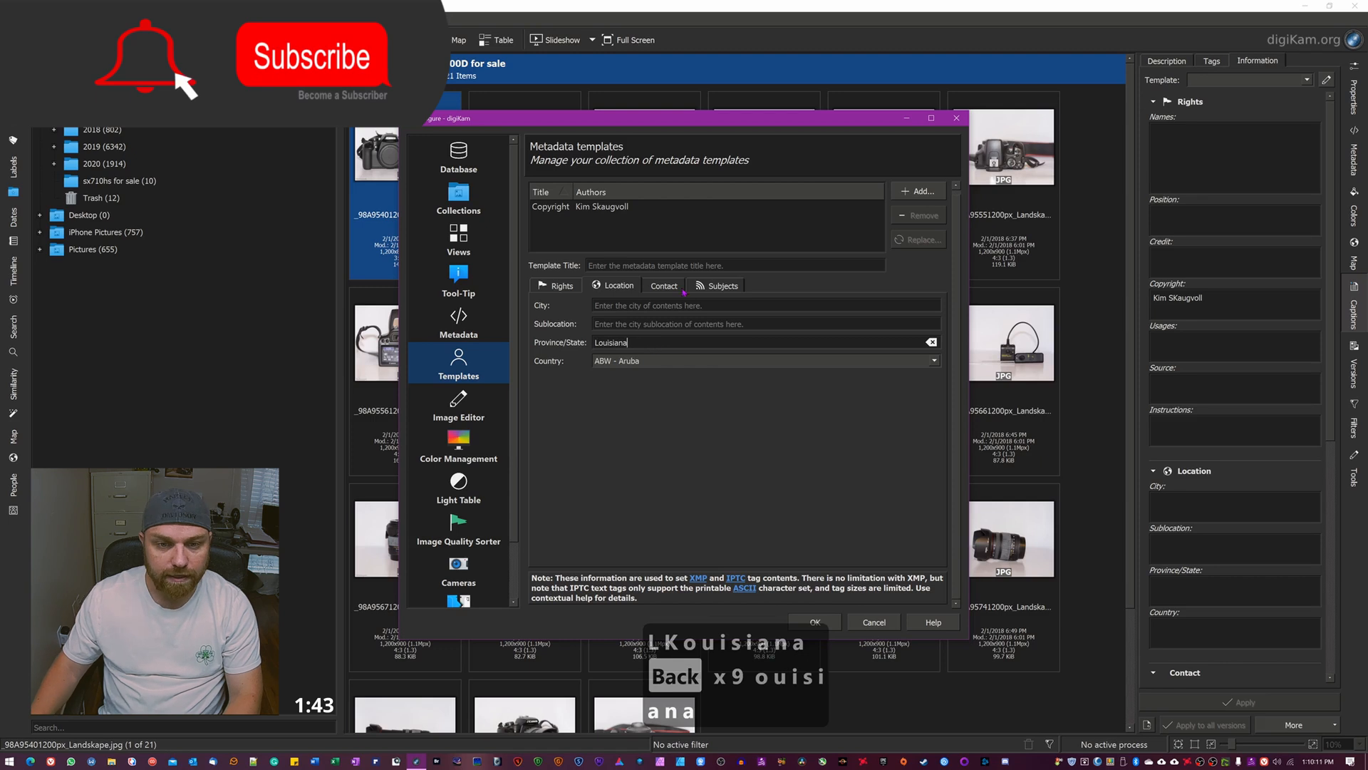
pyautogui.click(662, 285)
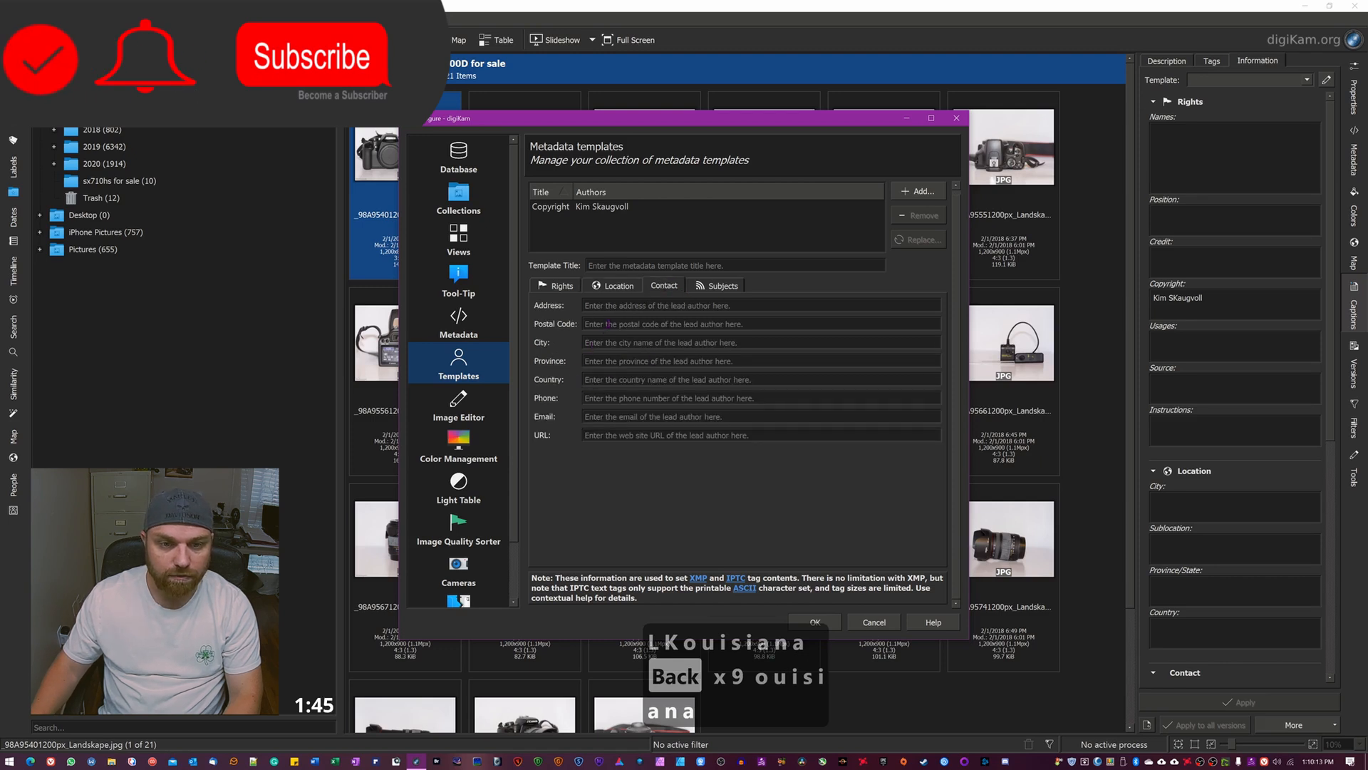
pyautogui.click(721, 285)
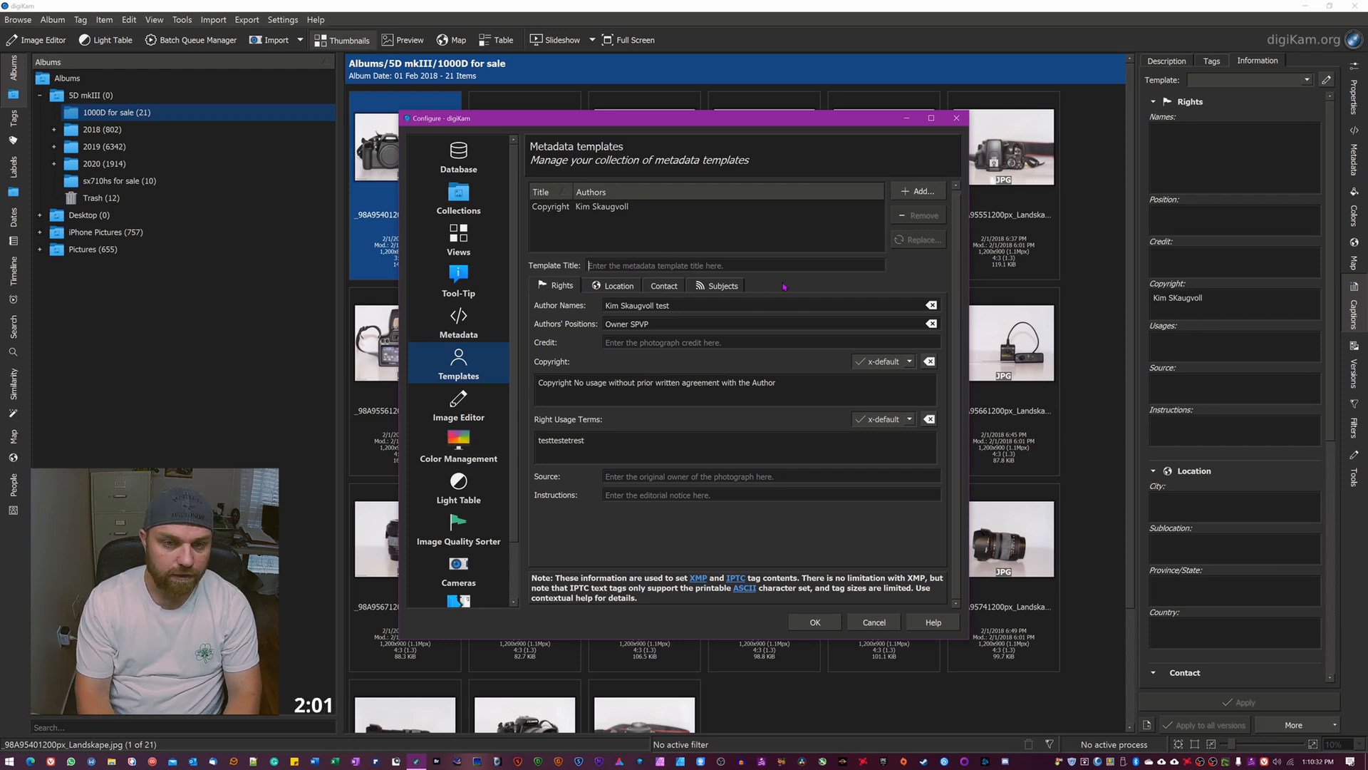
# - Add the template titled 'delet copyright' and close Configure digiKam
pyautogui.write('delet copyright')
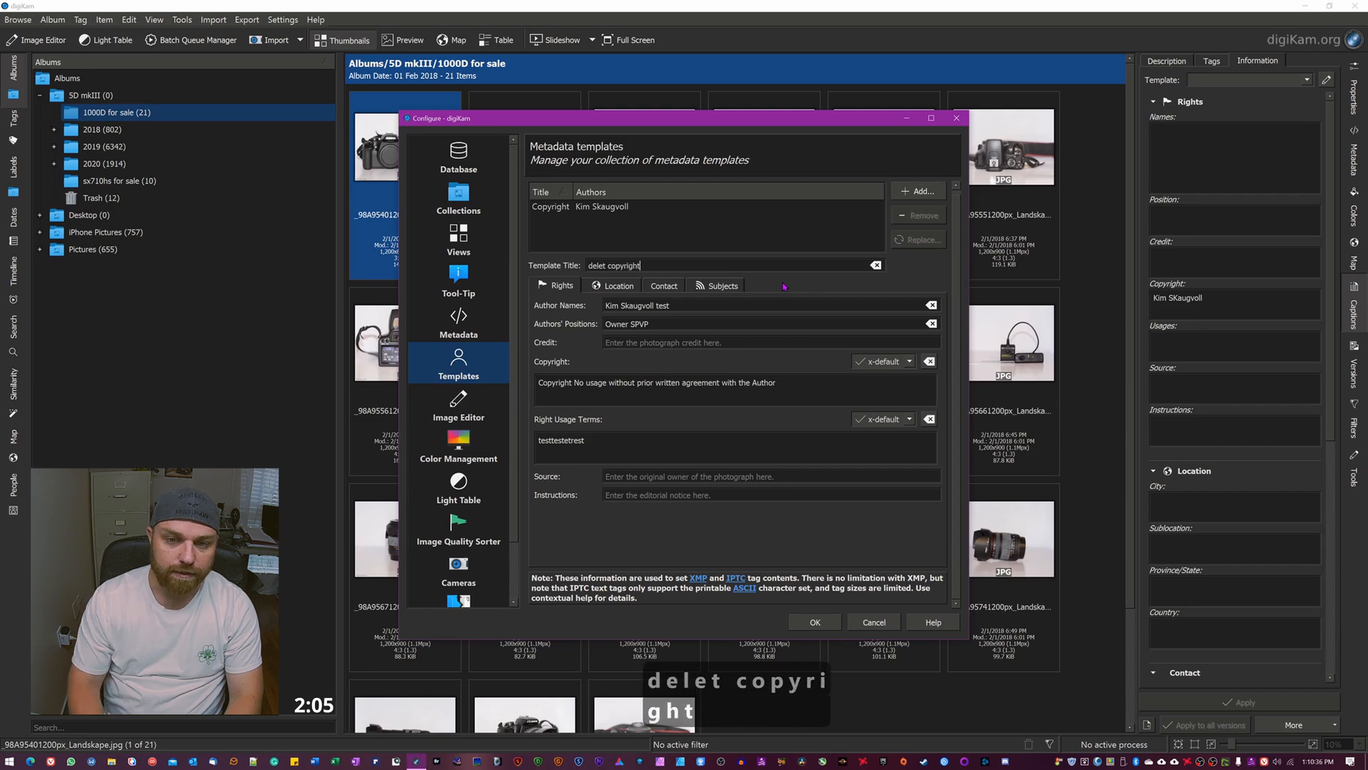
pyautogui.moveTo(726, 234)
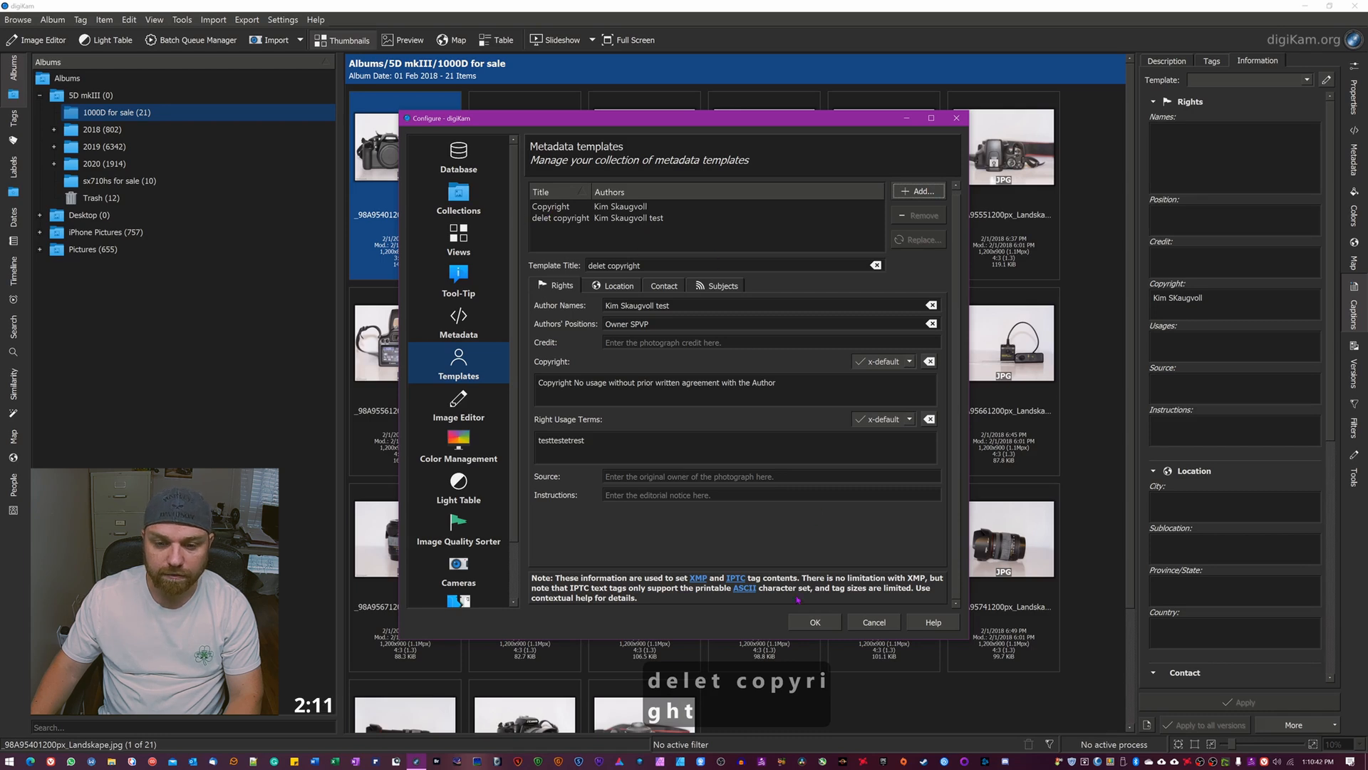
pyautogui.click(813, 622)
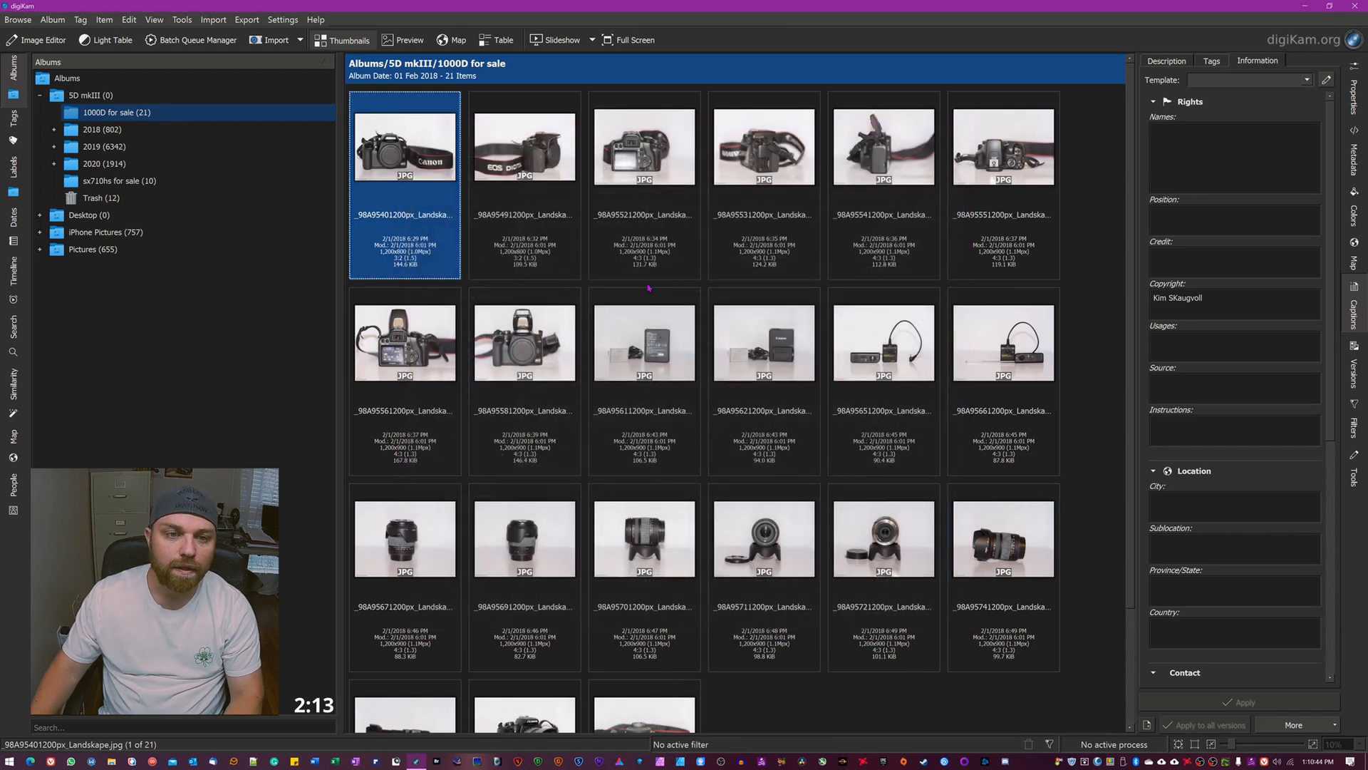
pyautogui.click(644, 539)
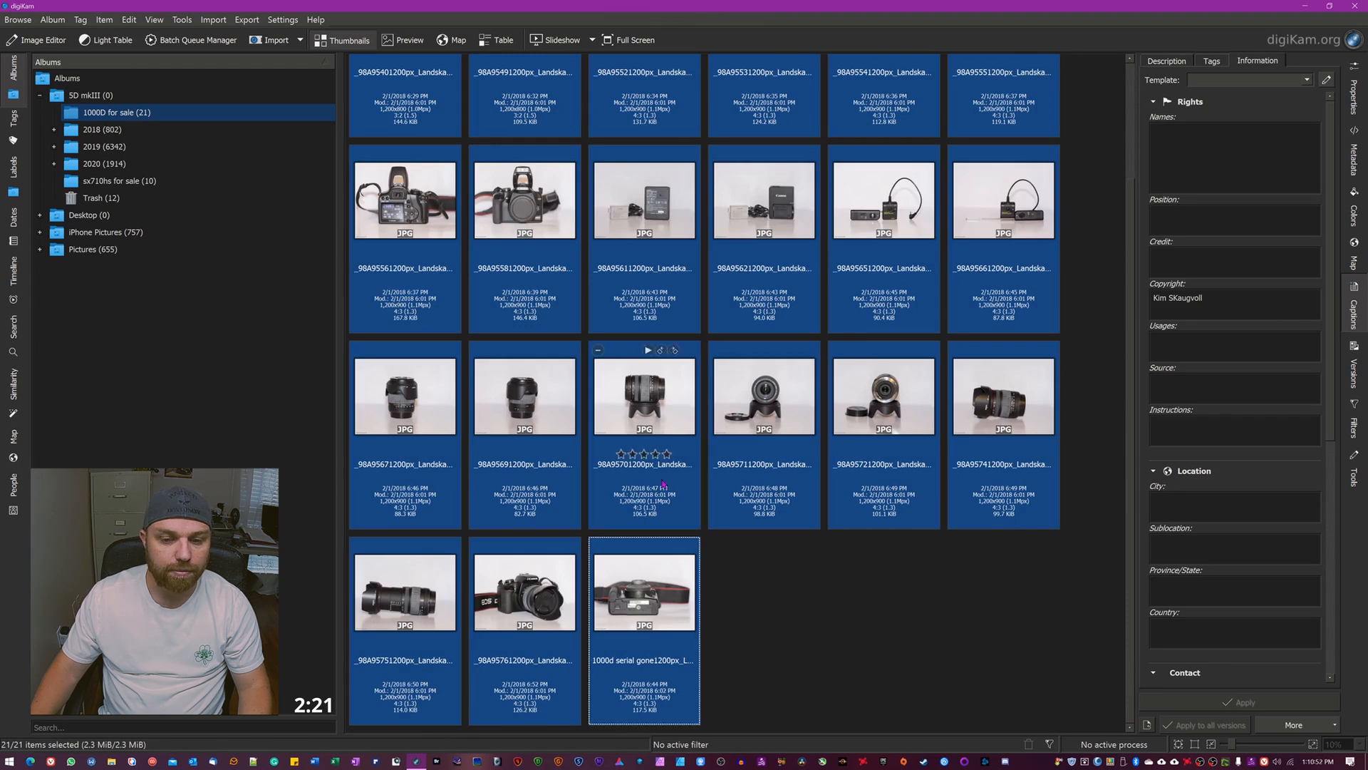
# - Send the 21 selected album photos to the Batch Queue Manager
pyautogui.click(190, 40)
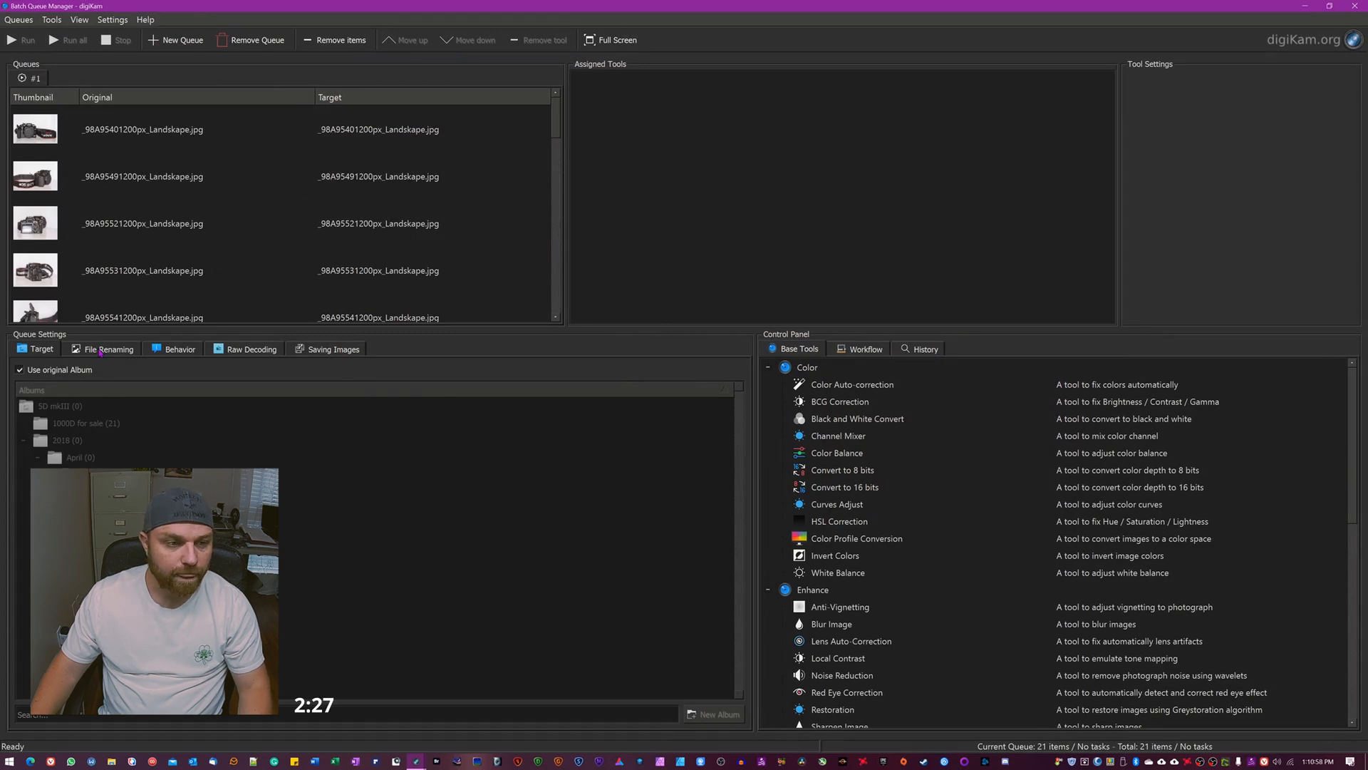
pyautogui.click(109, 348)
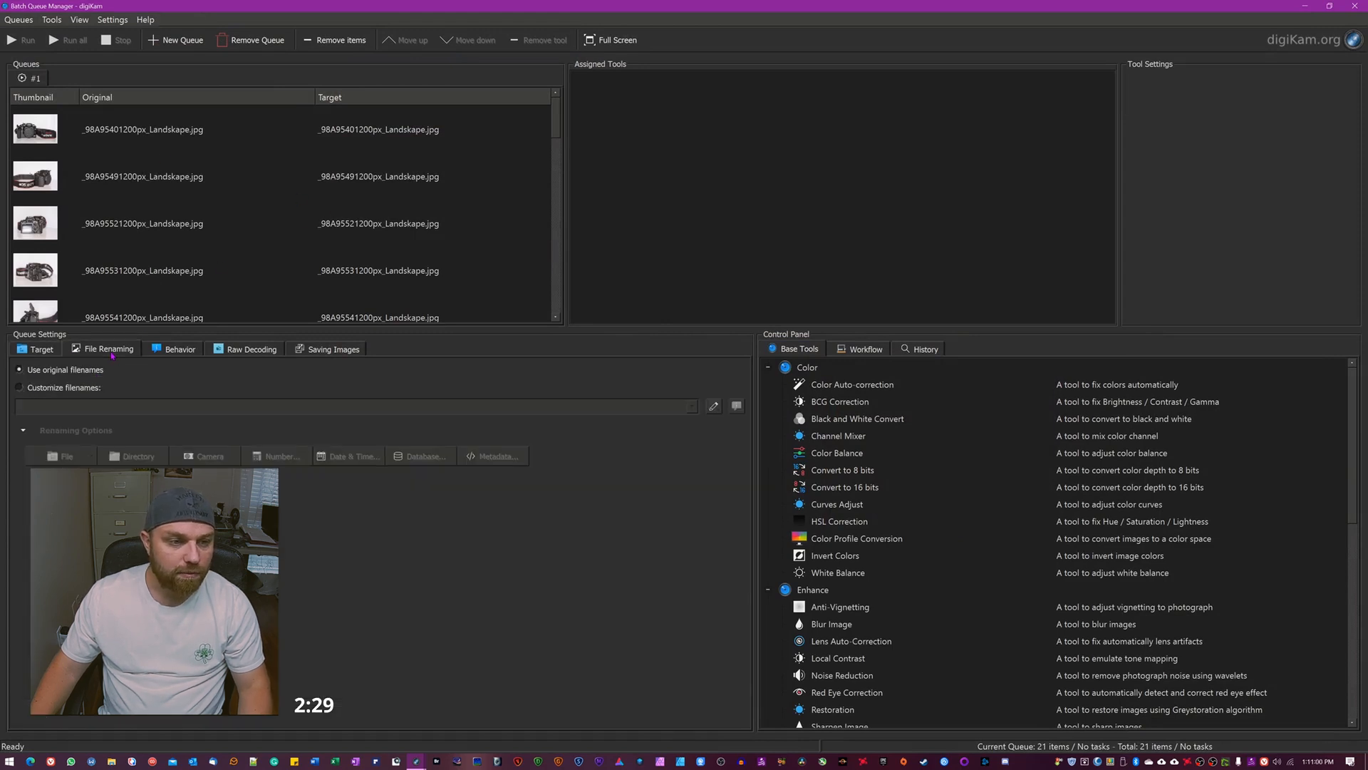
pyautogui.click(179, 349)
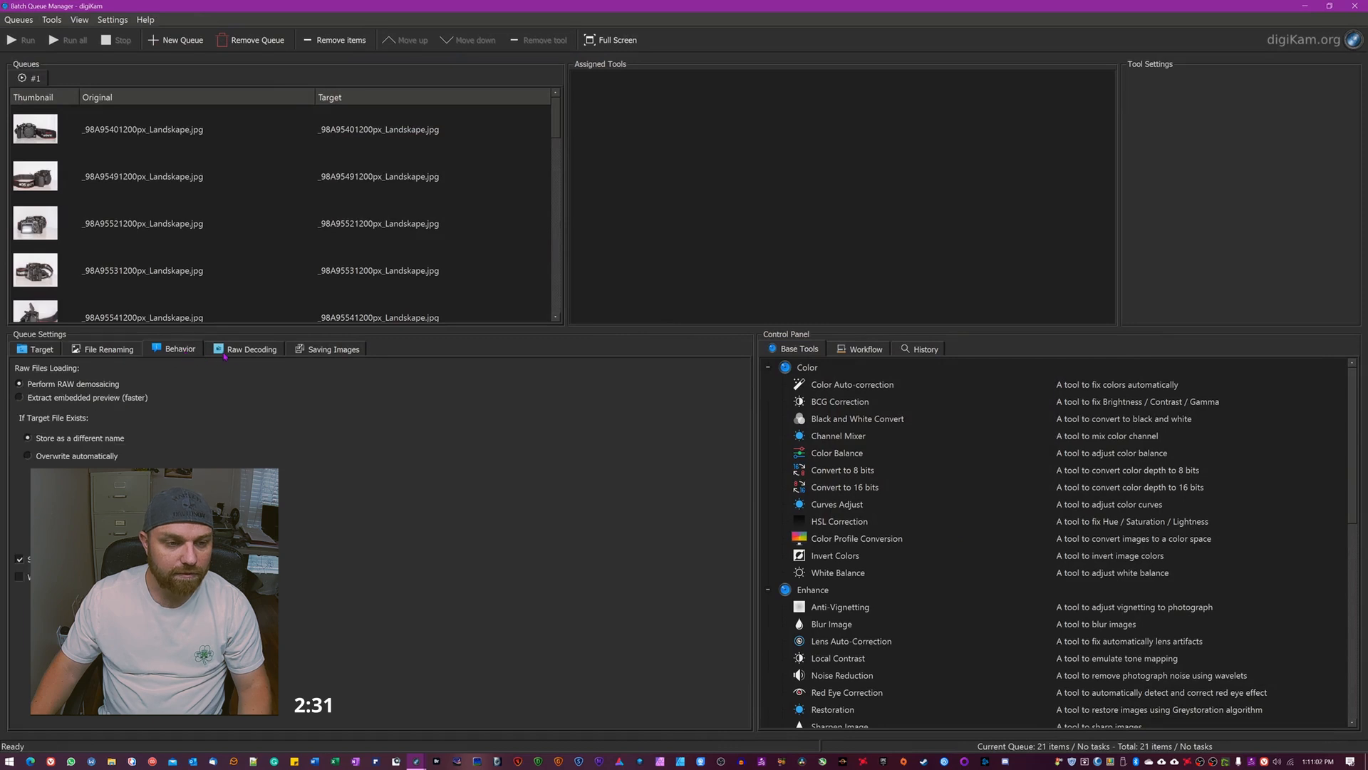
pyautogui.click(251, 349)
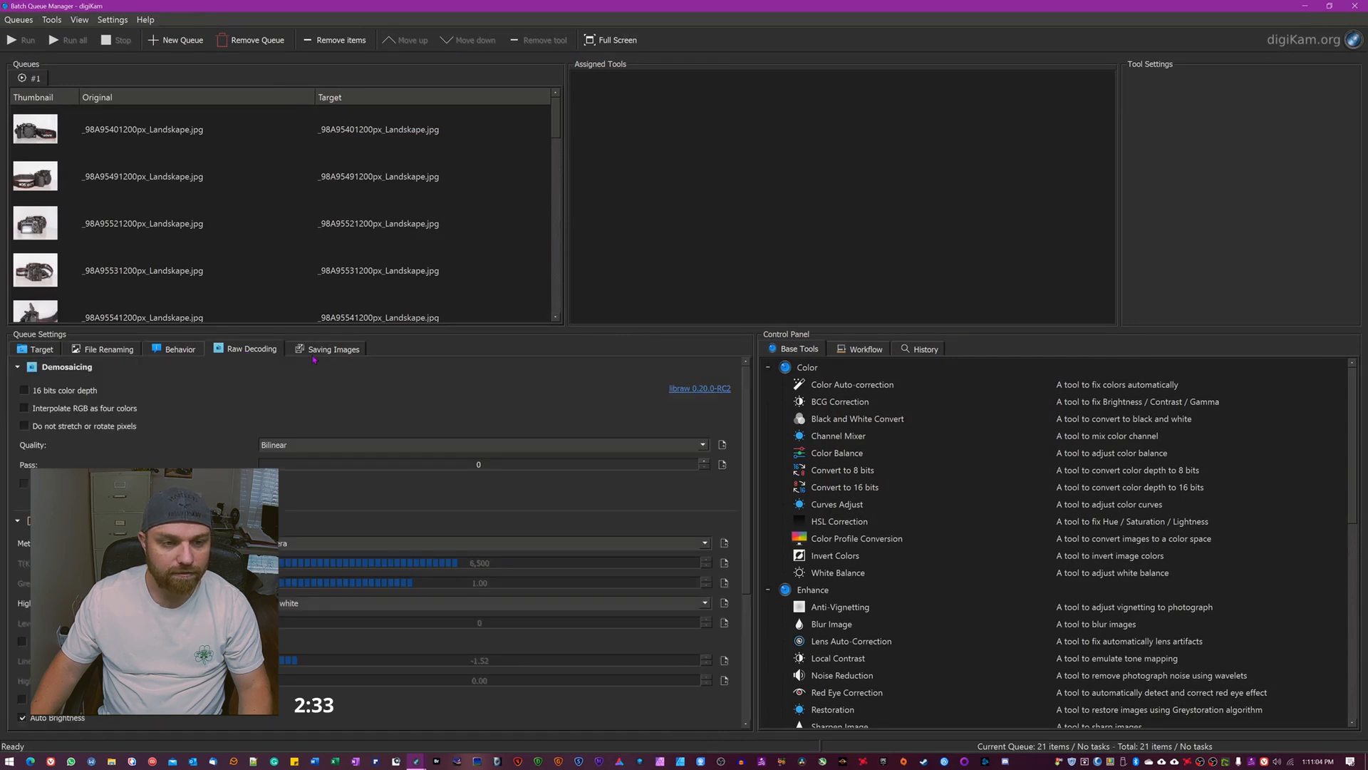
pyautogui.click(40, 350)
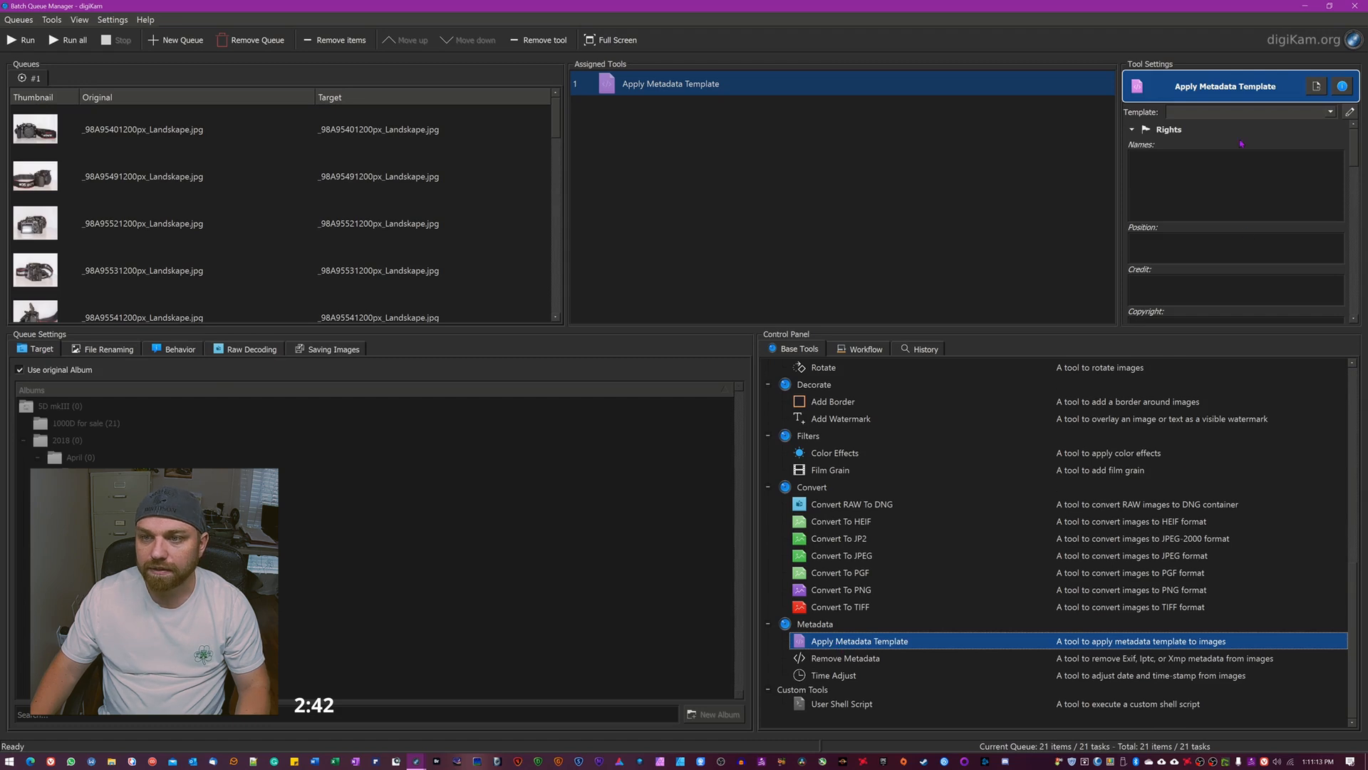
pyautogui.moveTo(835, 105)
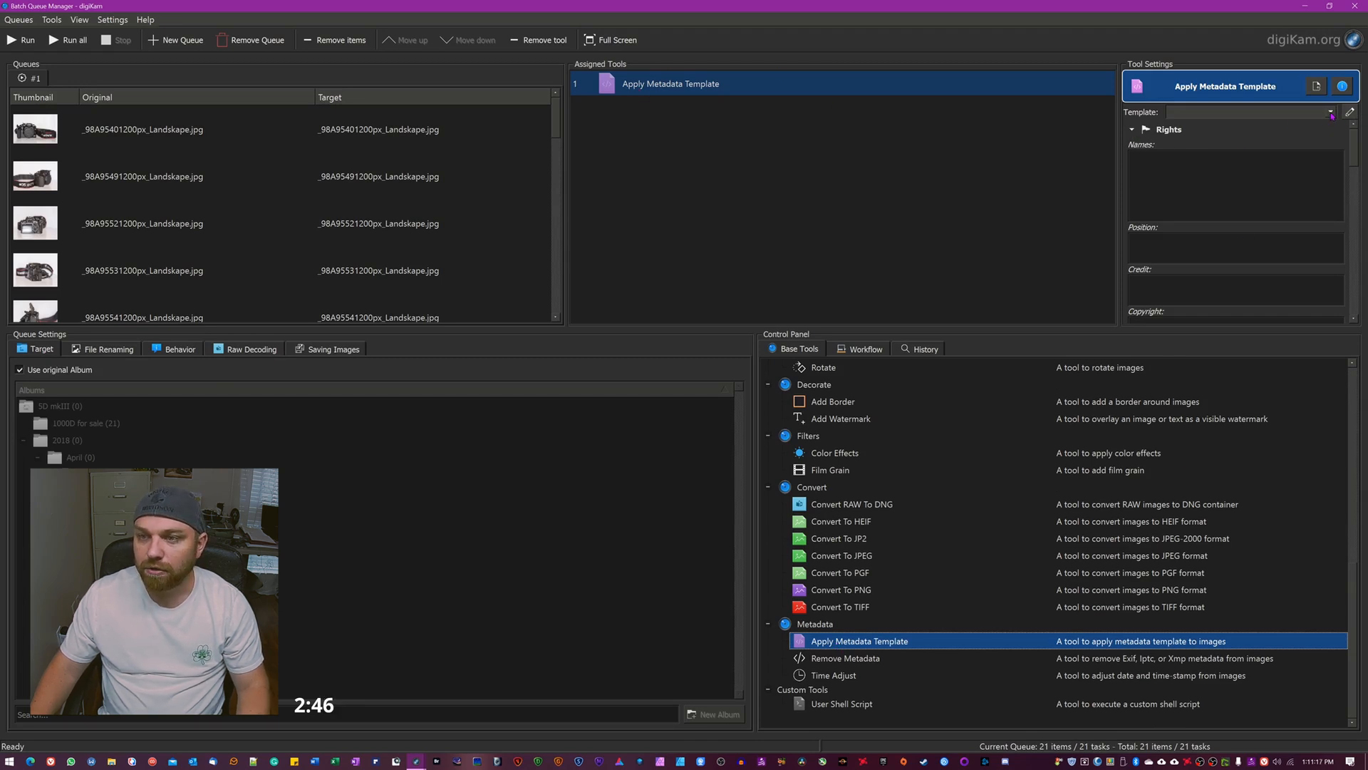
# - Choose 'delet copyright' in the Apply Metadata Template tool's Template dropdown
pyautogui.click(1330, 112)
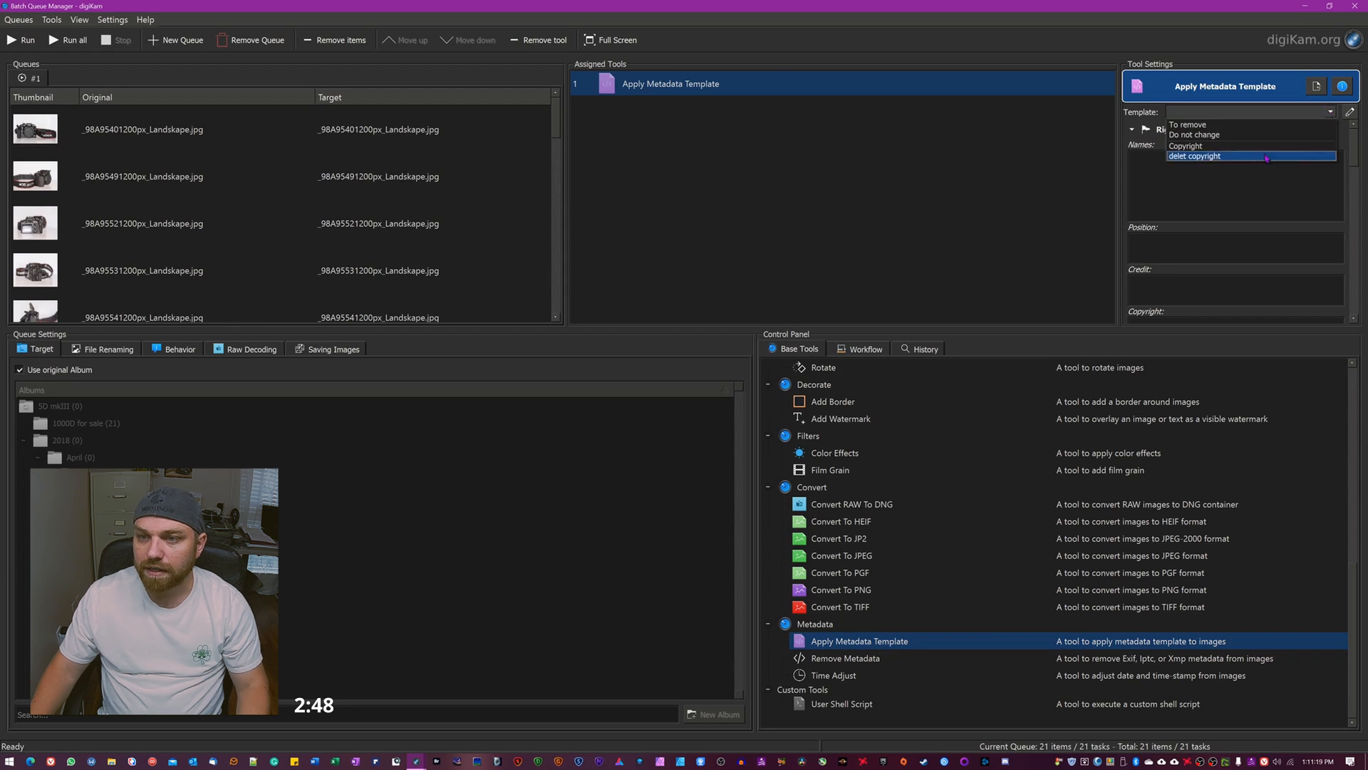
pyautogui.click(1195, 155)
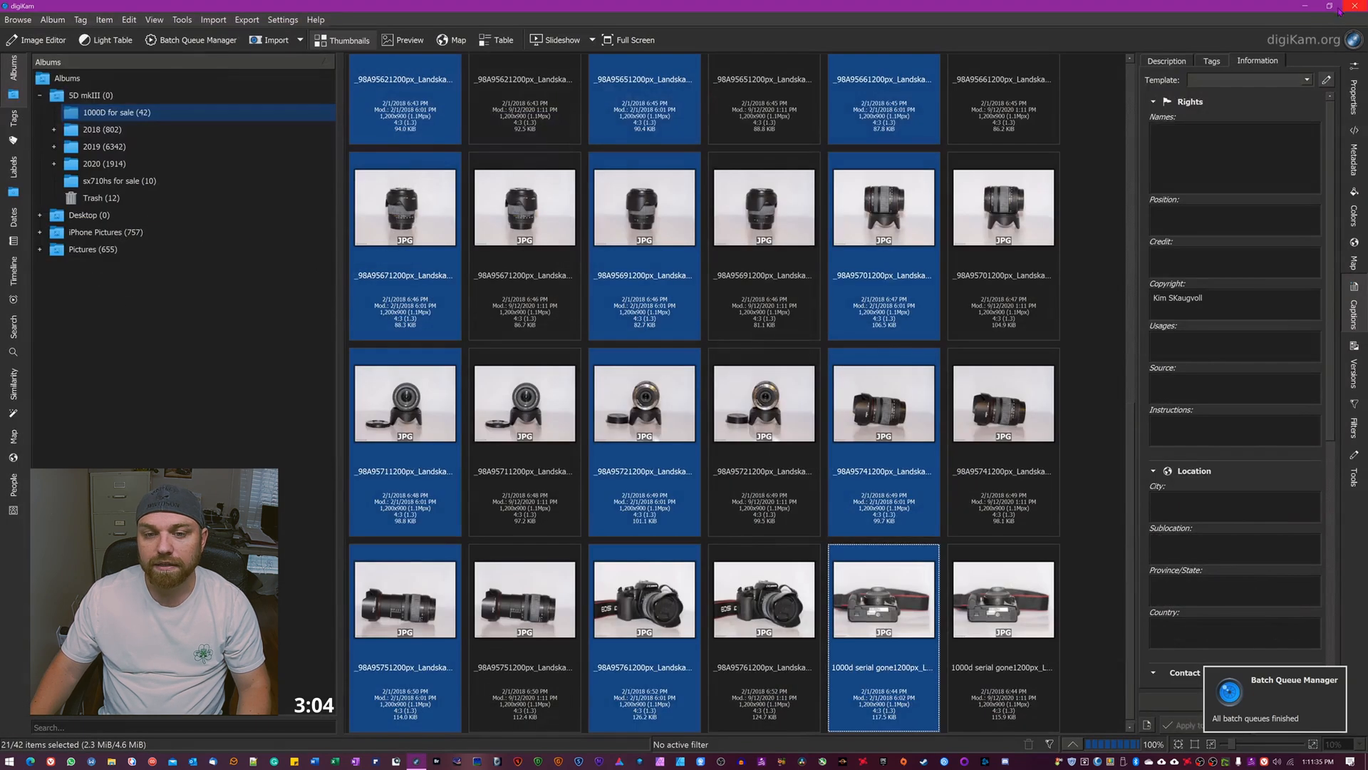
pyautogui.click(523, 401)
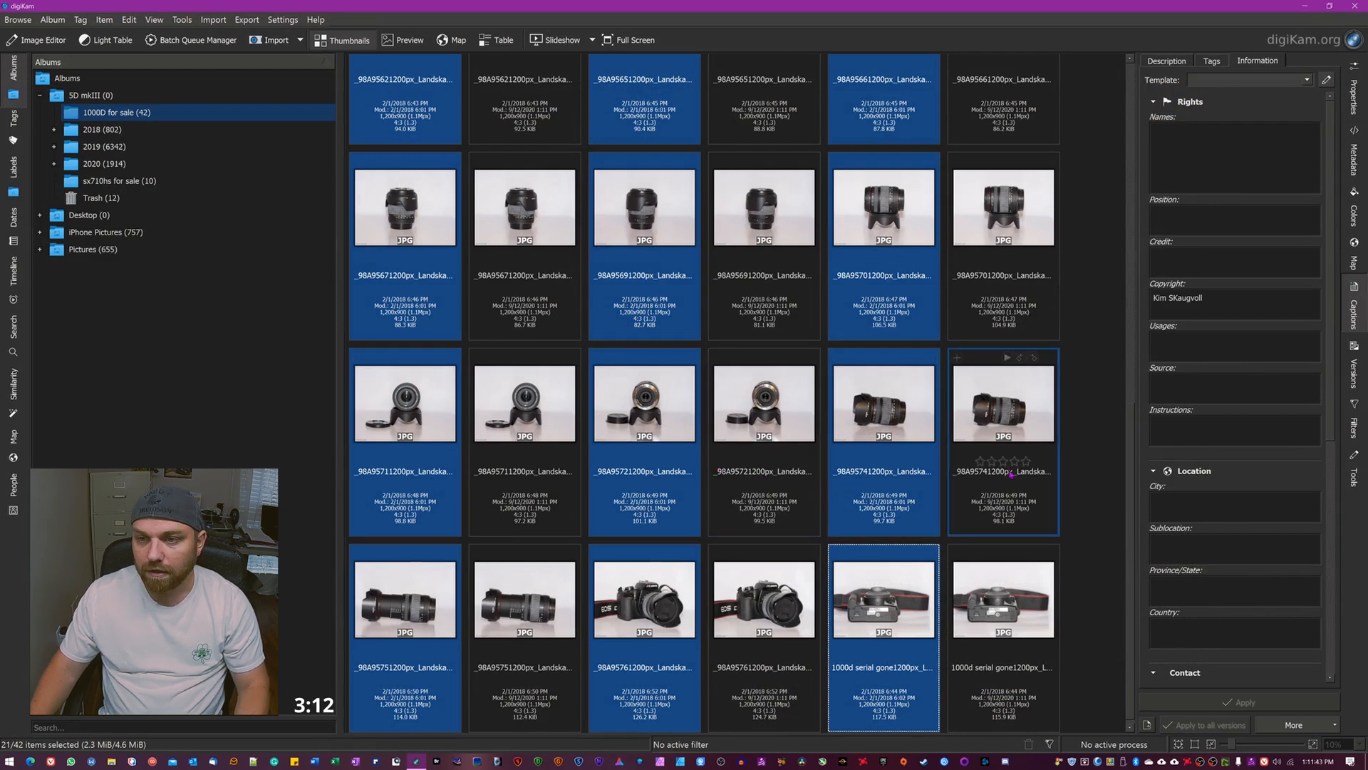
pyautogui.scroll(-3)
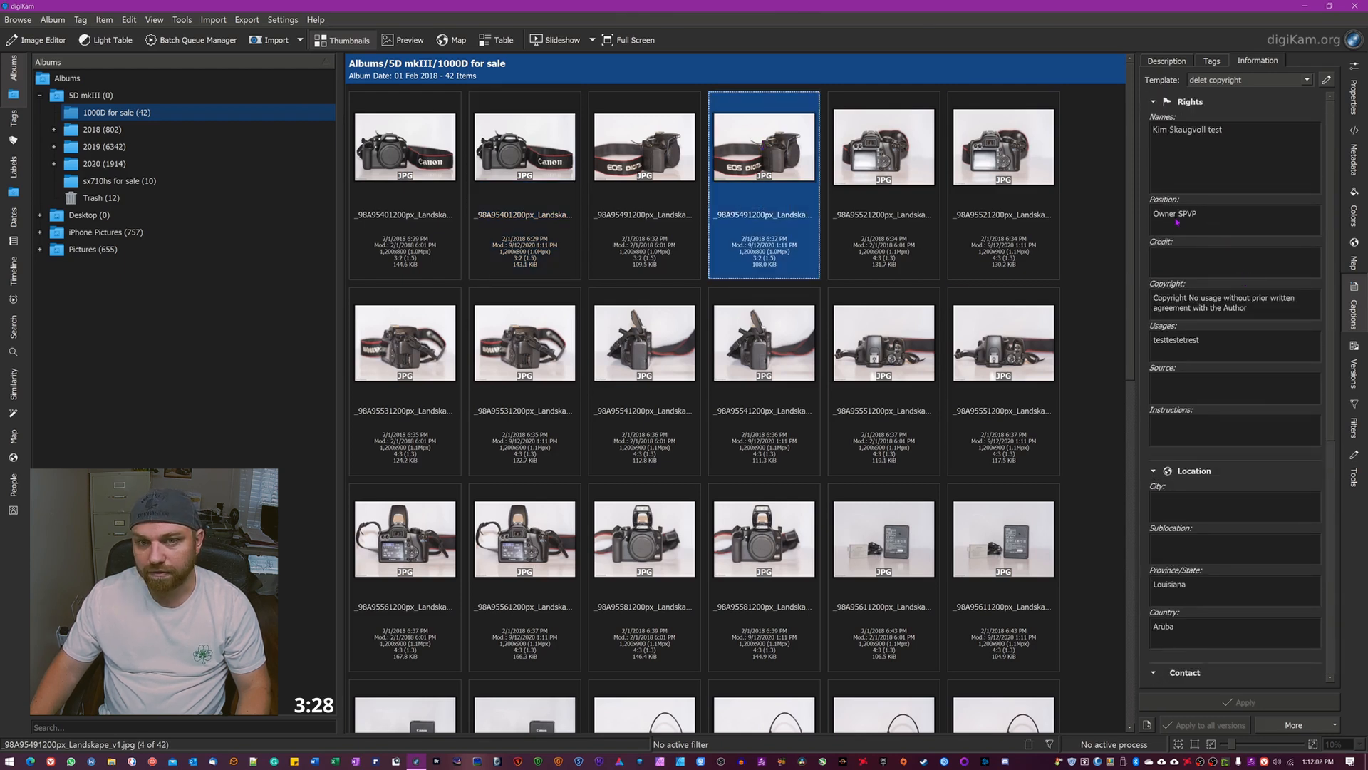
pyautogui.click(882, 145)
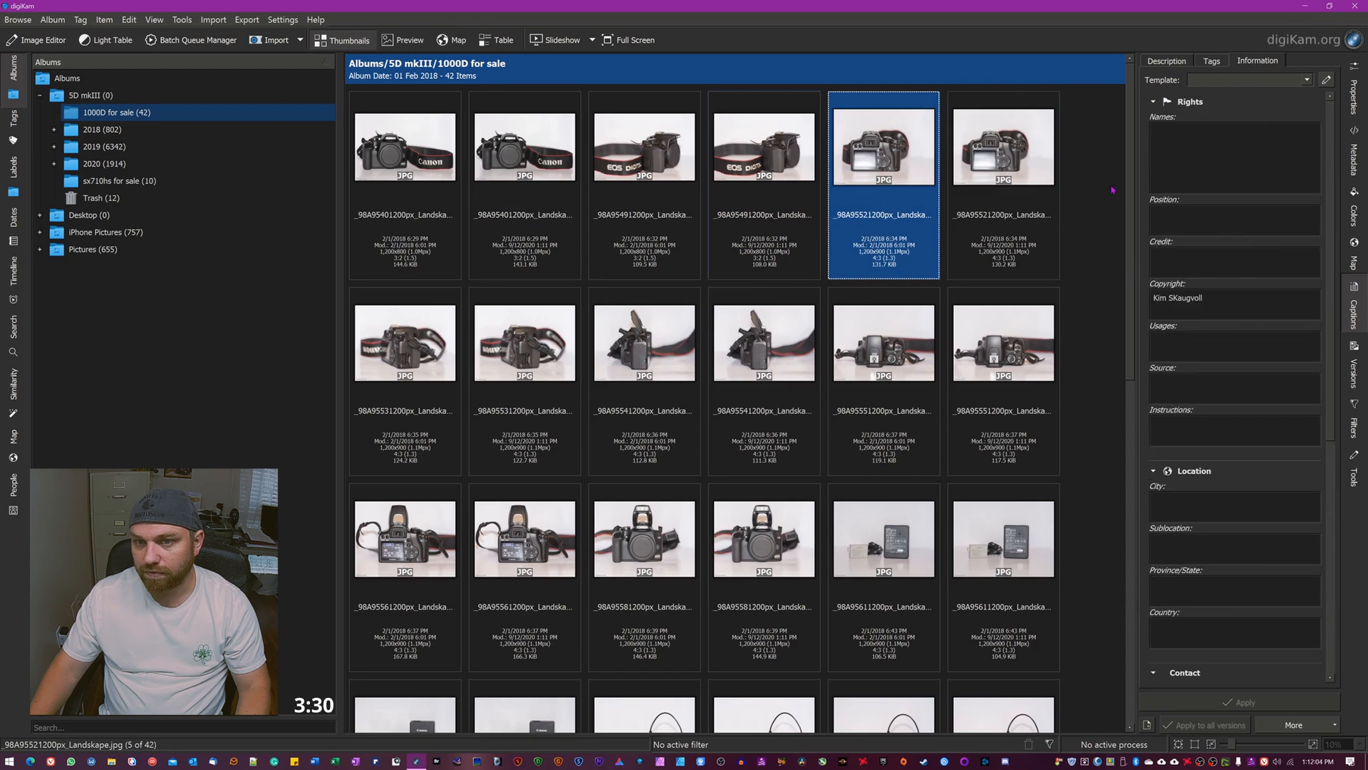